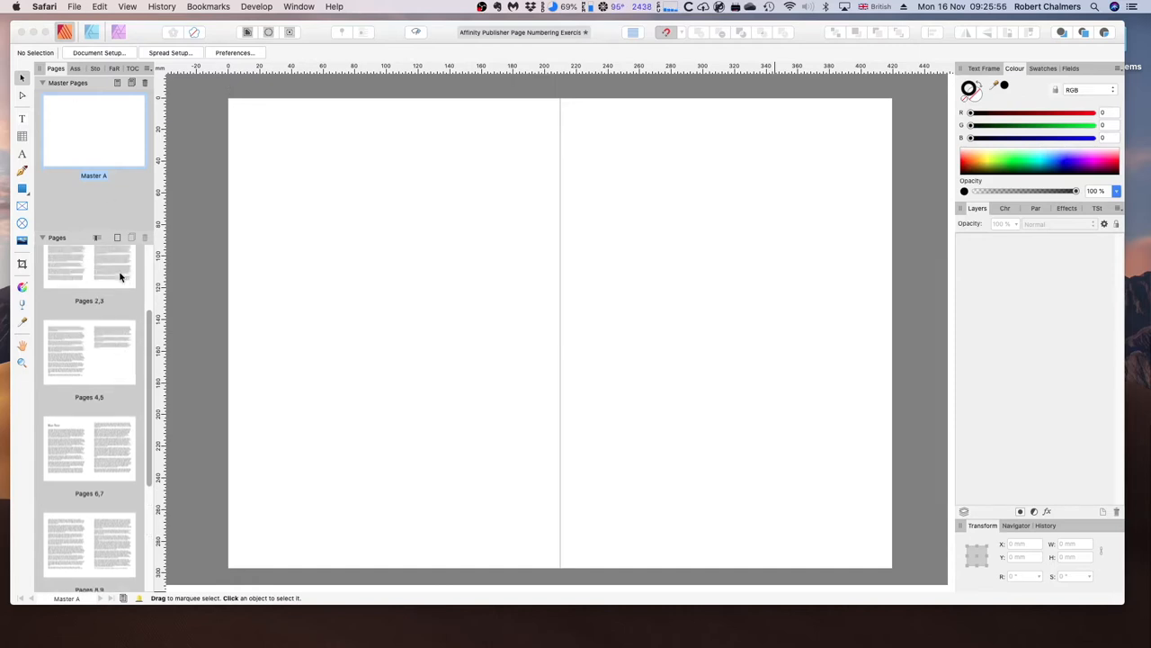
# - Browse the page thumbnails from the Front Cover down to the Back Cover
pyautogui.click(112, 285)
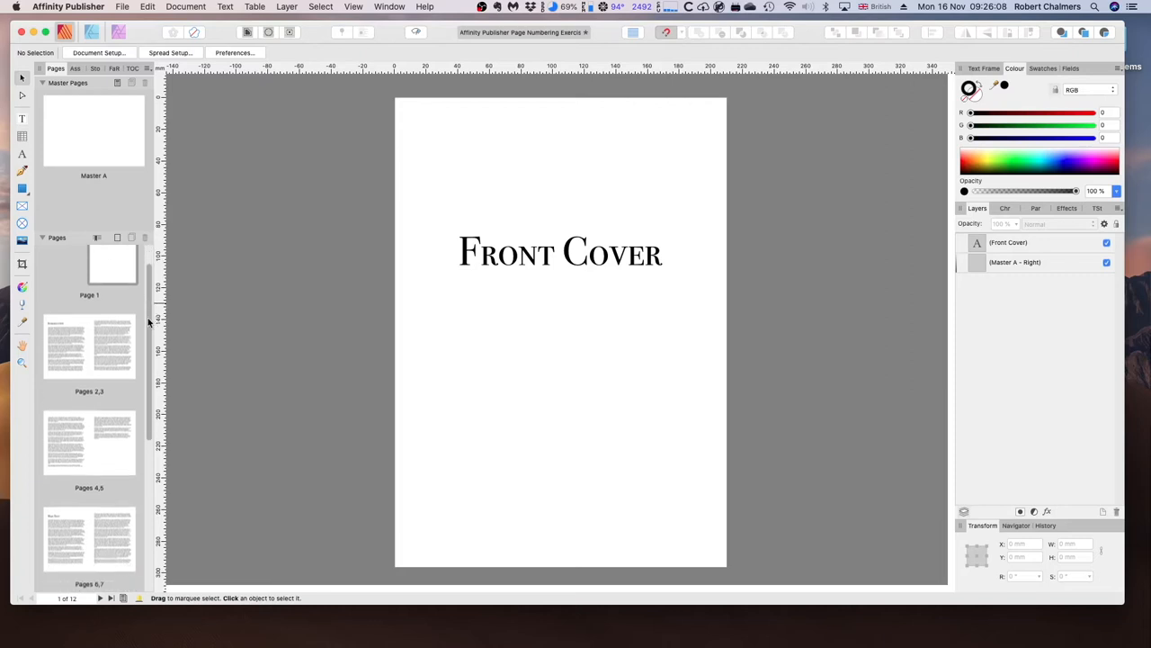
pyautogui.scroll(-3)
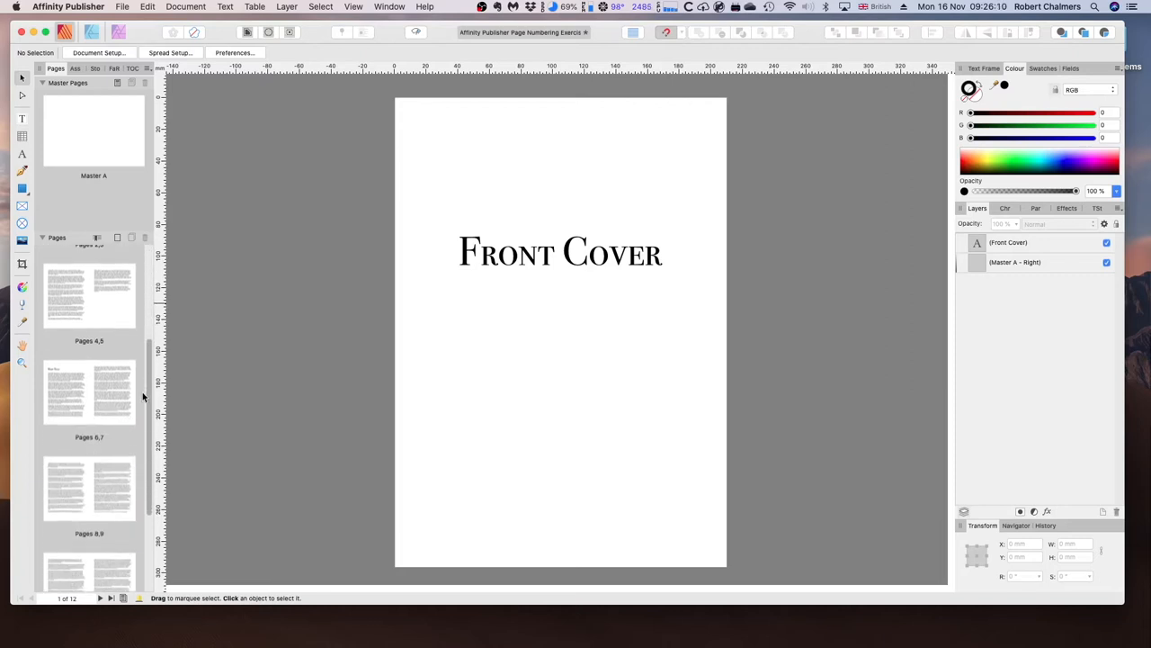
pyautogui.scroll(-3)
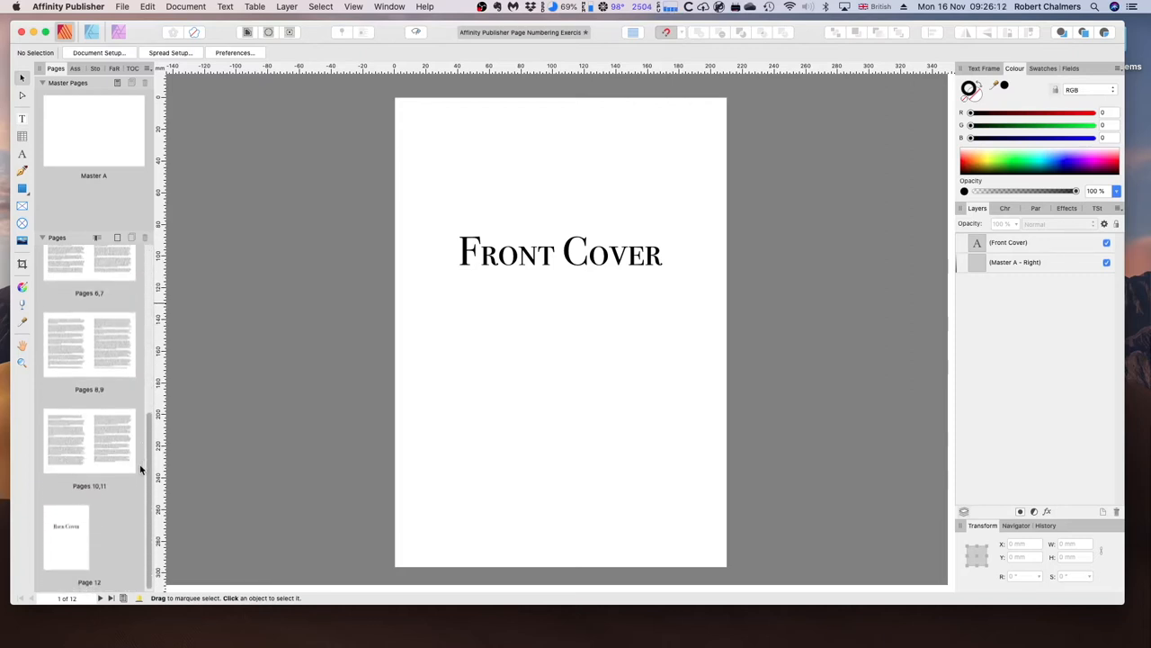
pyautogui.moveTo(123, 428)
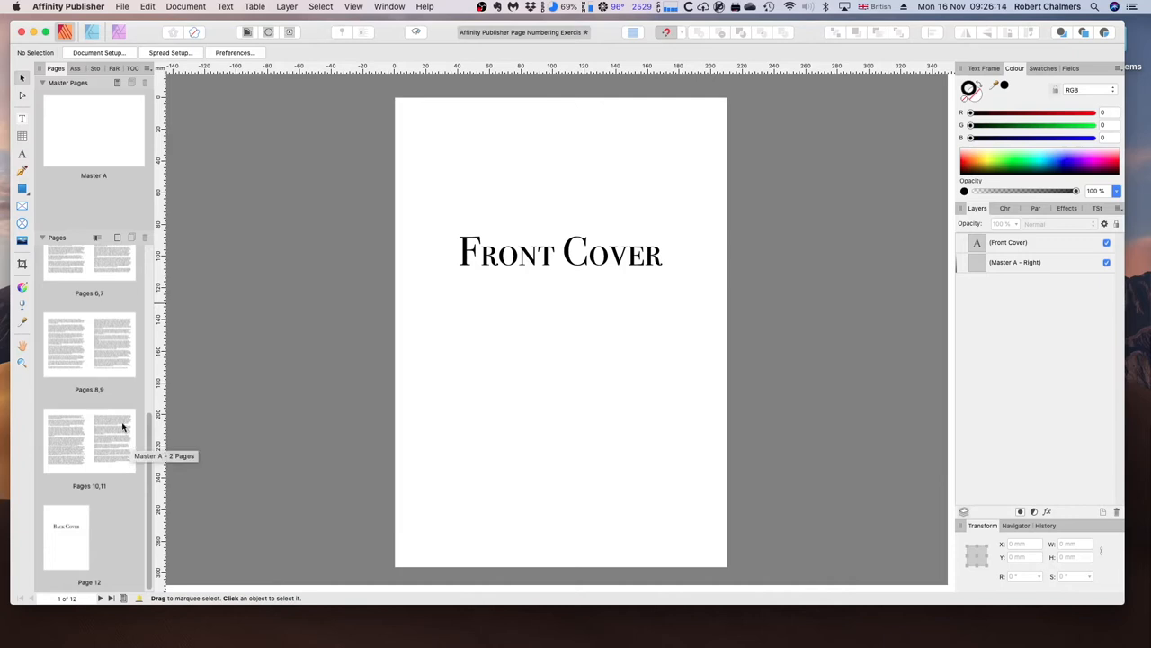
pyautogui.moveTo(81, 362)
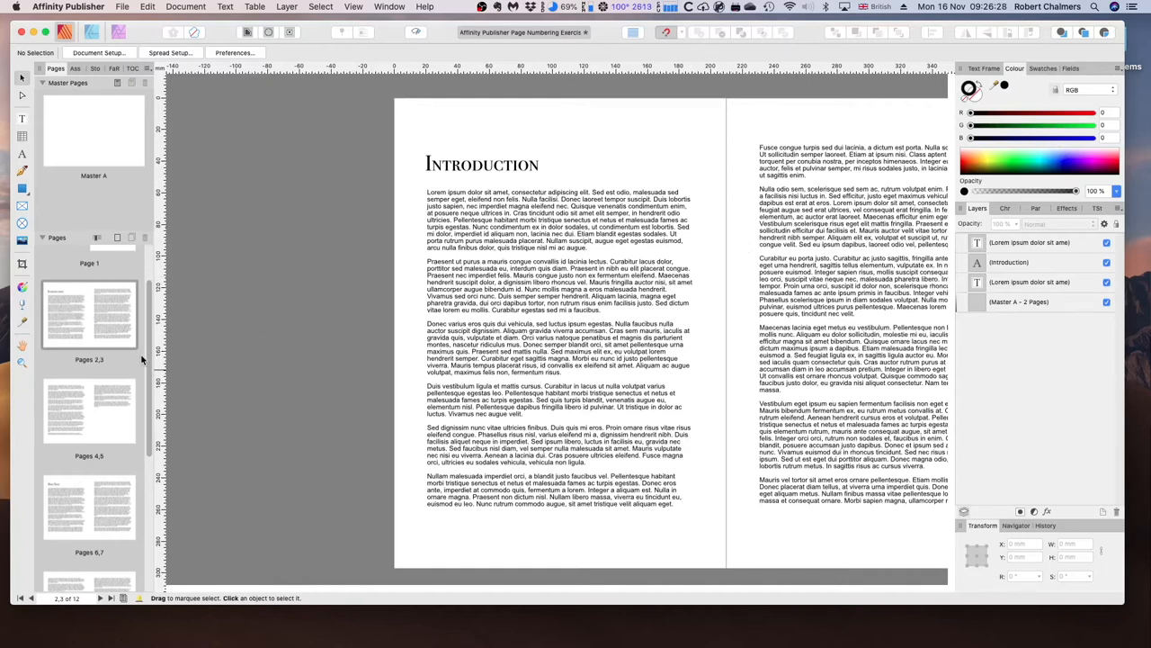
pyautogui.scroll(-3)
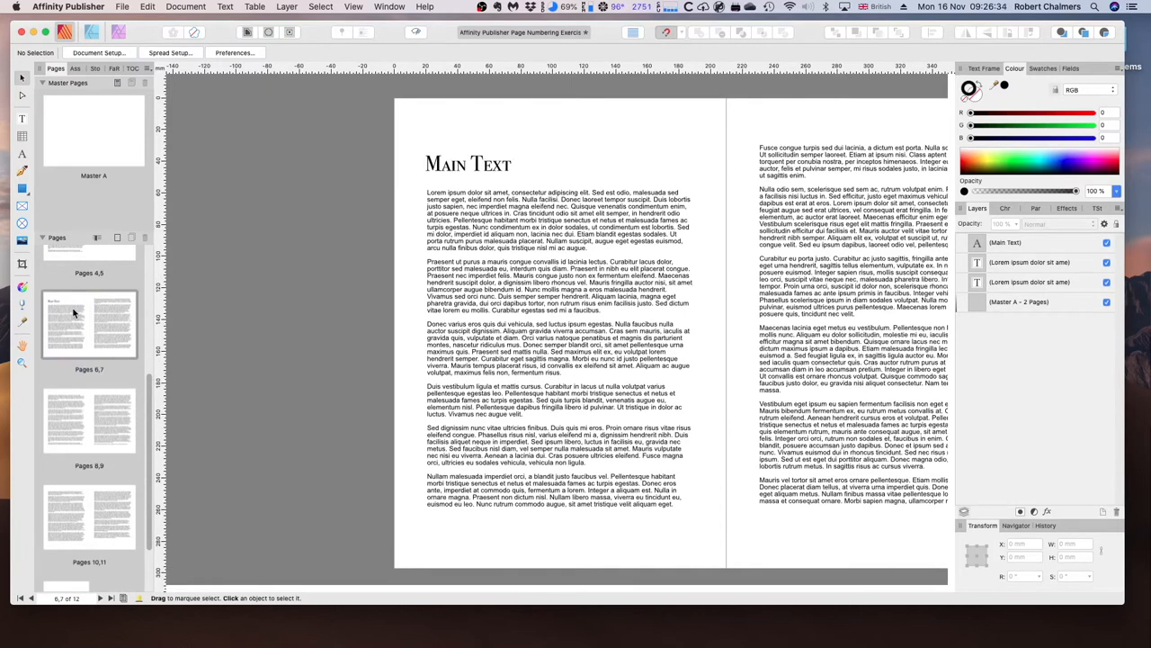
pyautogui.moveTo(153, 412)
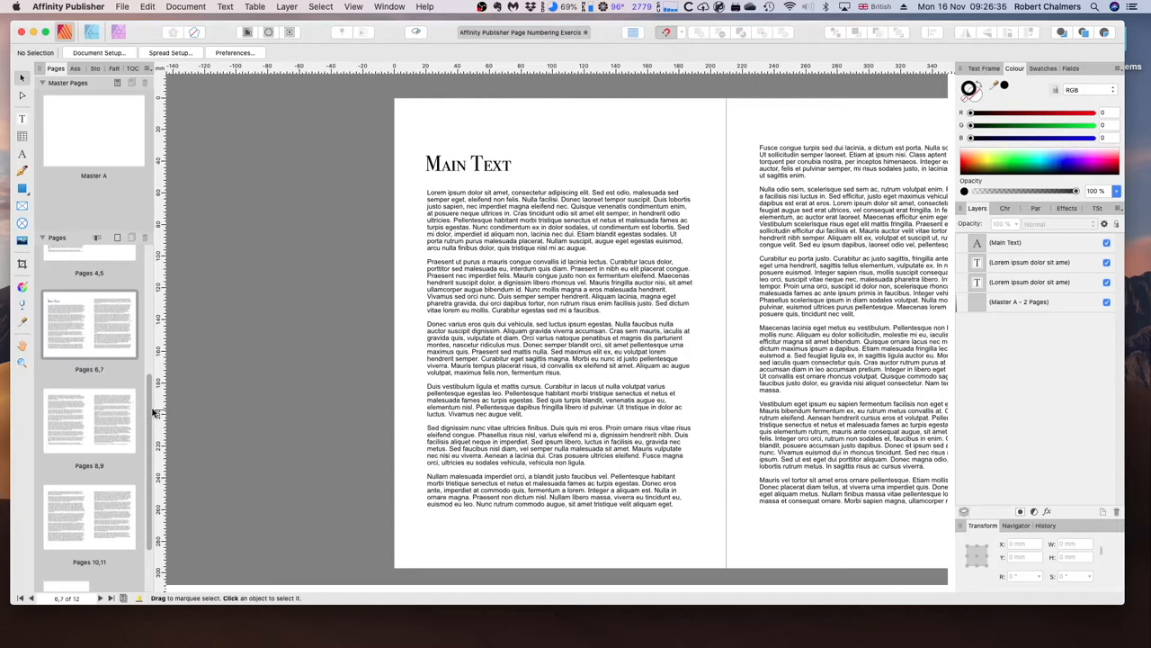
pyautogui.scroll(-3)
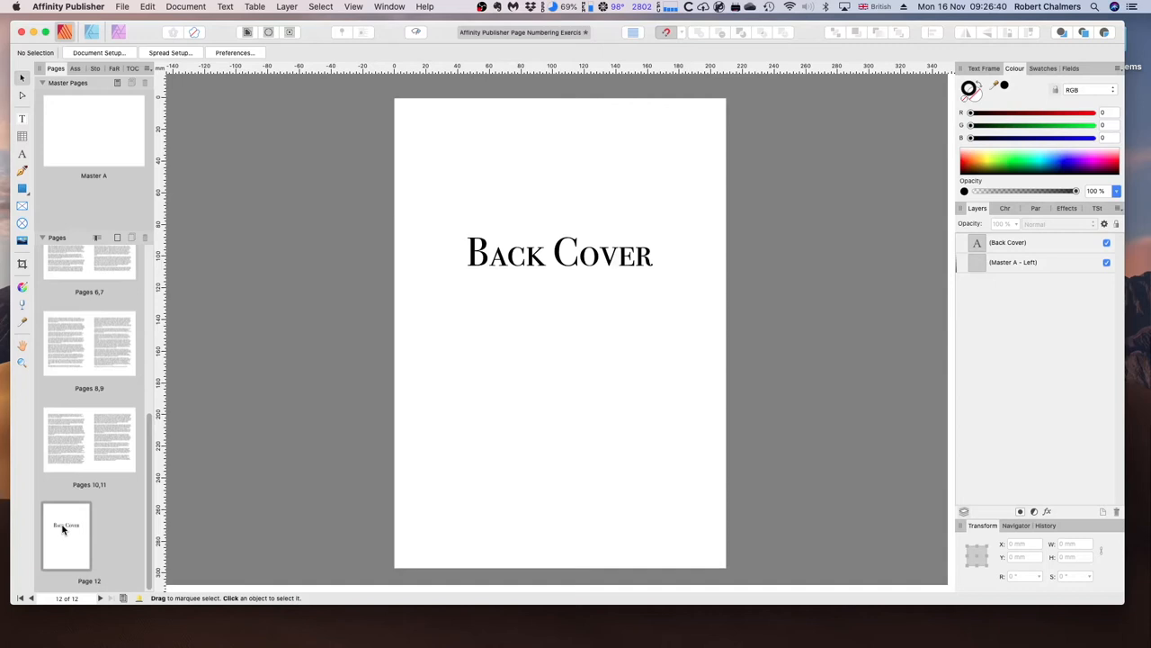
pyautogui.moveTo(90, 483)
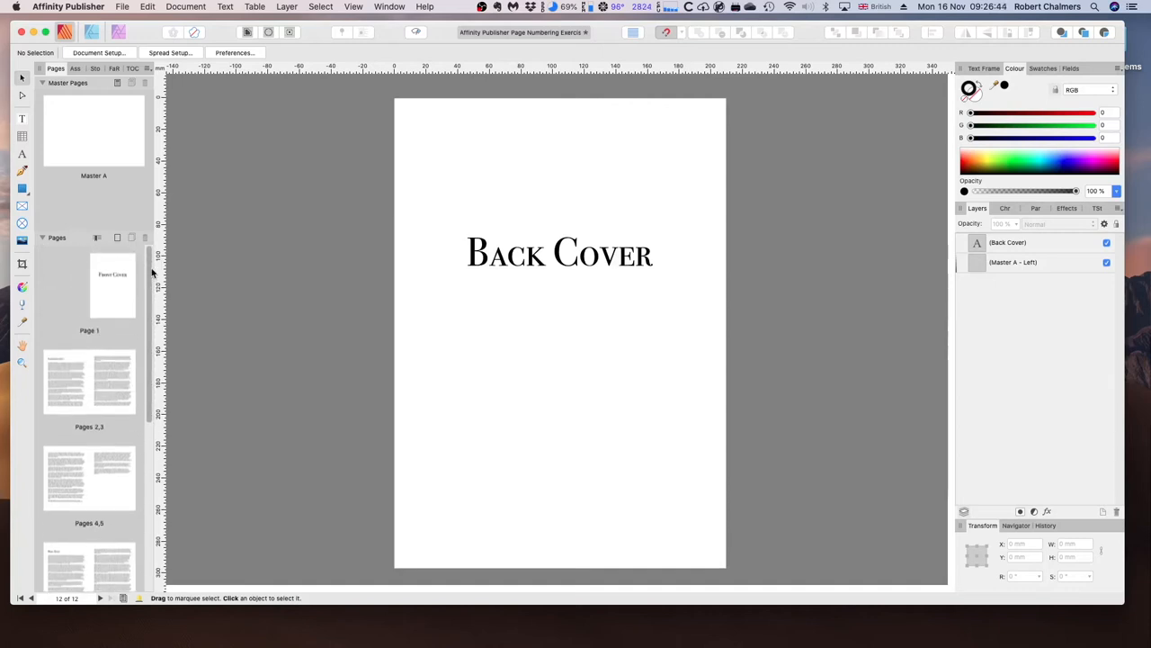
# - Return to page 1, the Front Cover, in the Pages panel
pyautogui.click(113, 286)
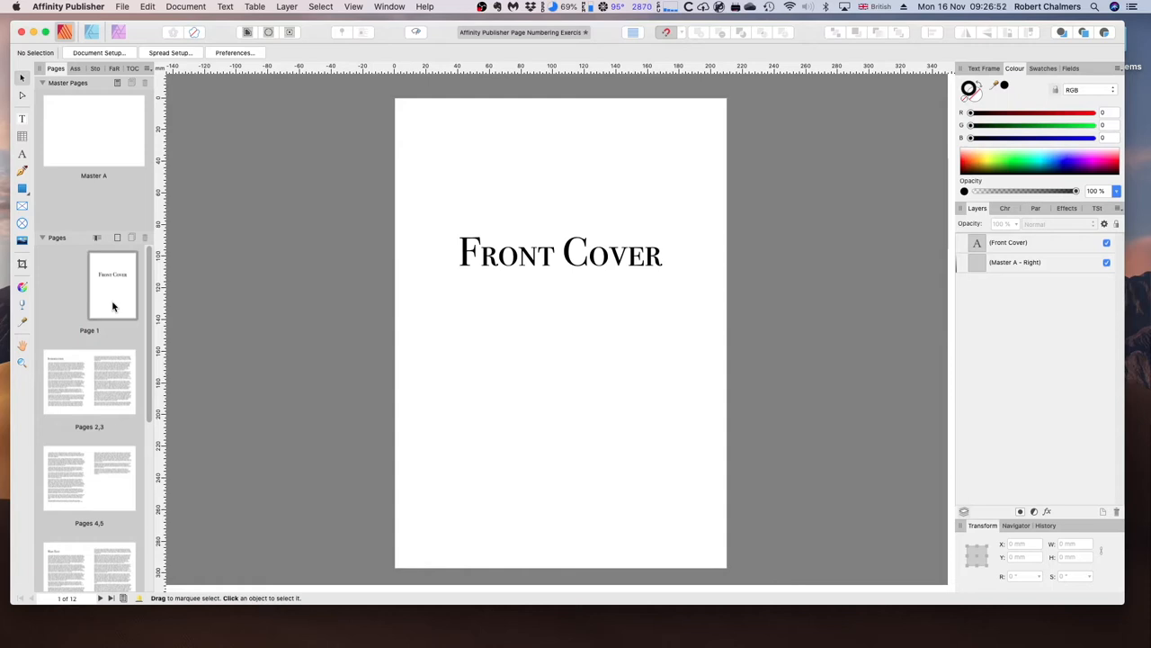
pyautogui.moveTo(98, 170)
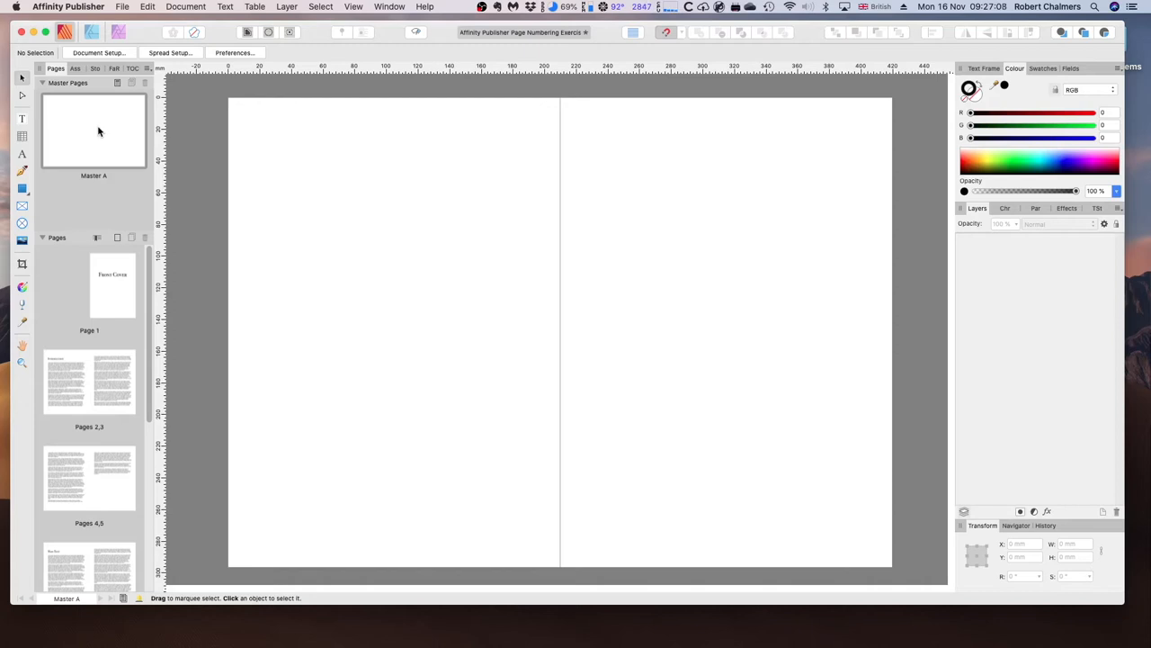
pyautogui.moveTo(350, 222)
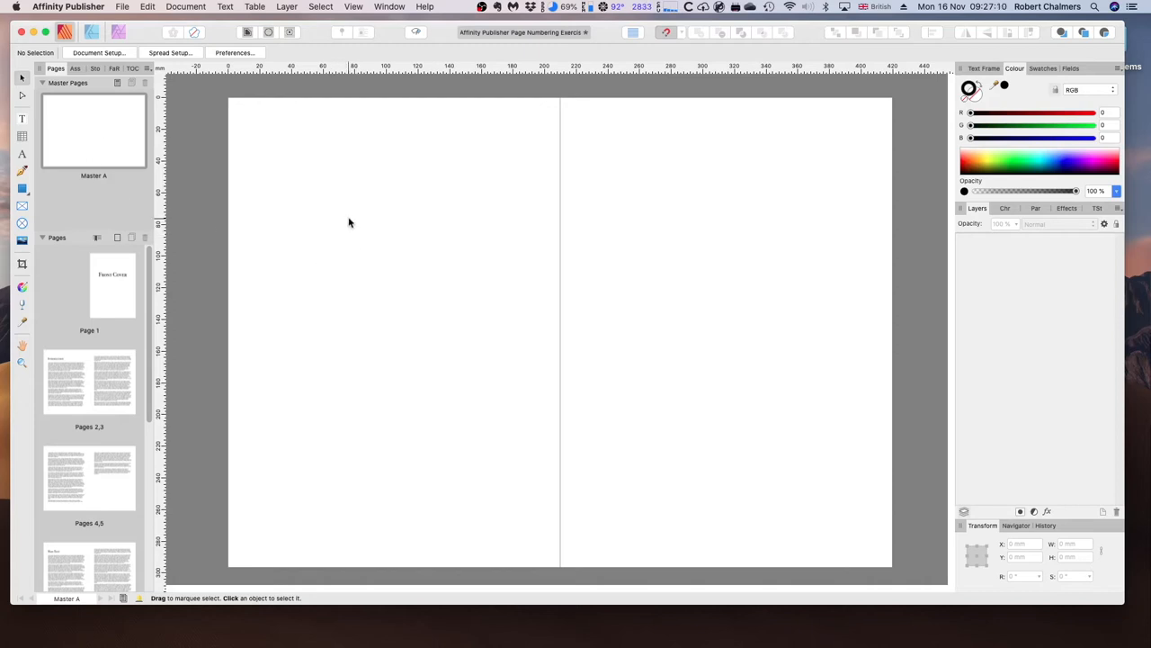
pyautogui.moveTo(350, 205)
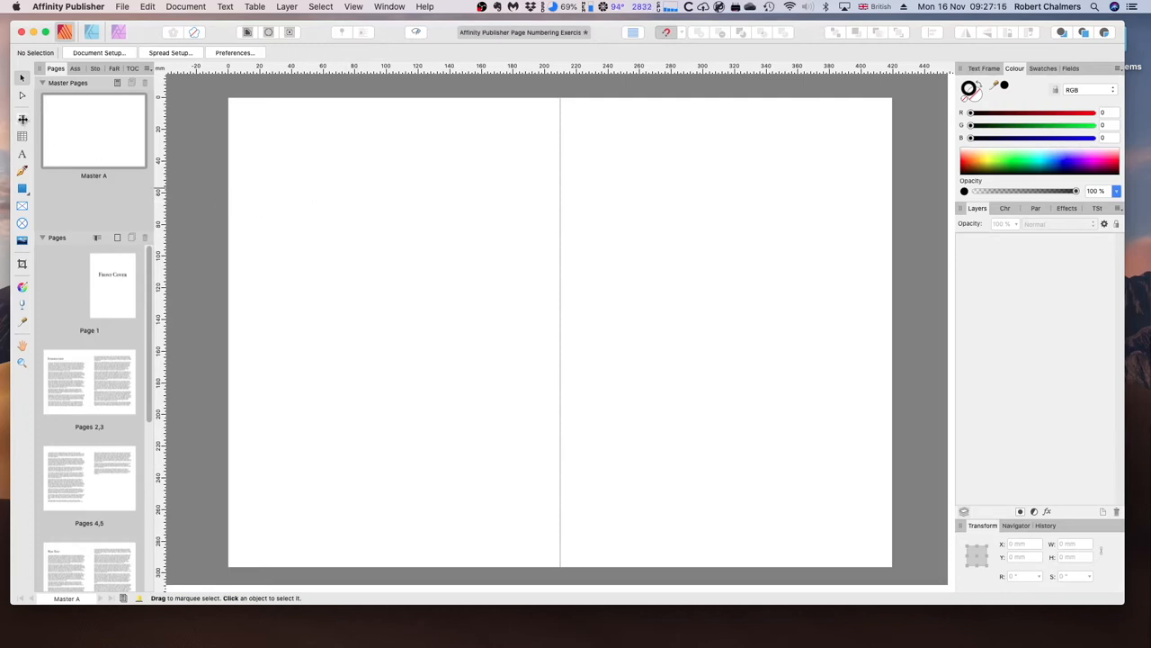
# - Draw a small text frame at the bottom of Master A's left page
pyautogui.click(23, 118)
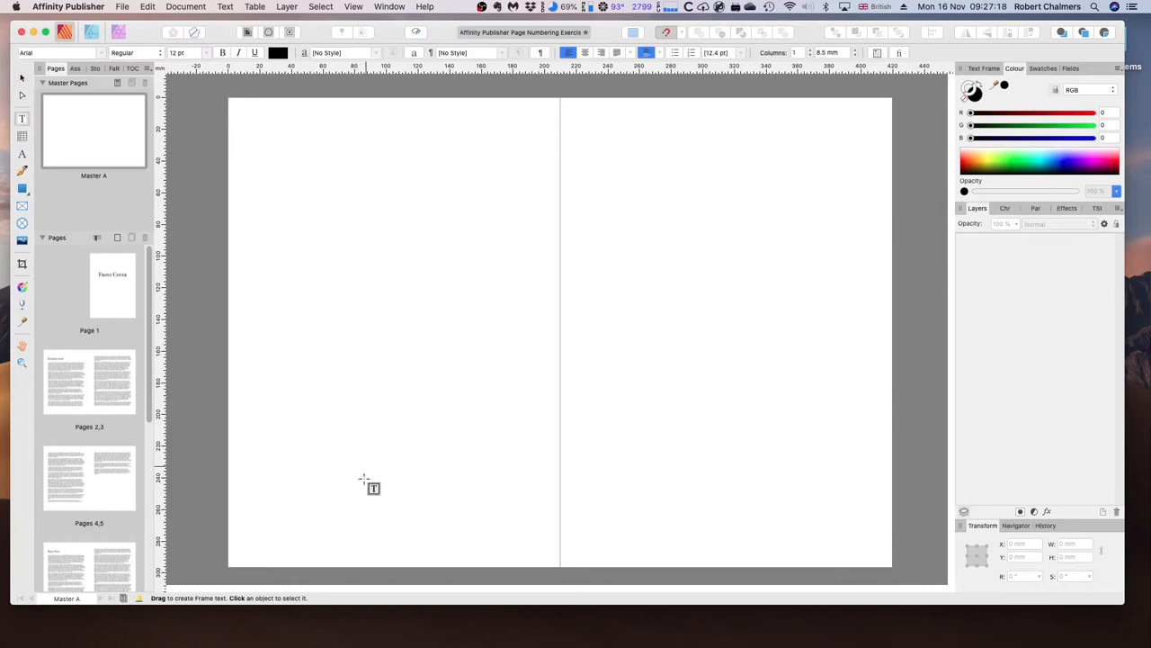
pyautogui.moveTo(376, 533)
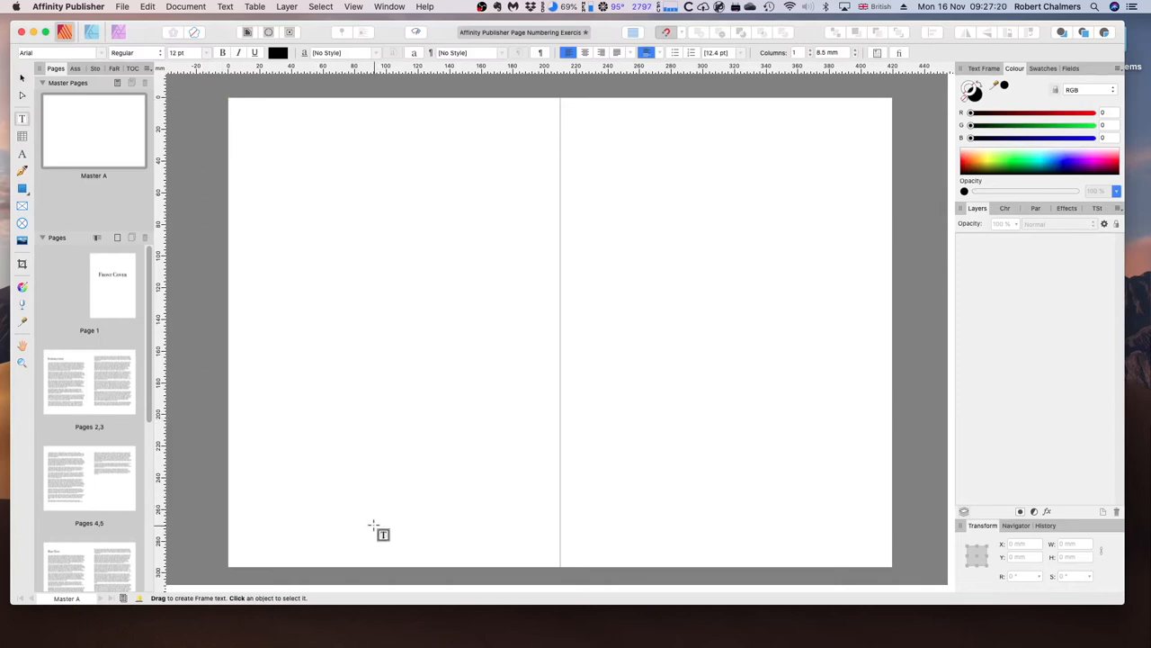
pyautogui.moveTo(372, 523); pyautogui.dragTo(424, 567)
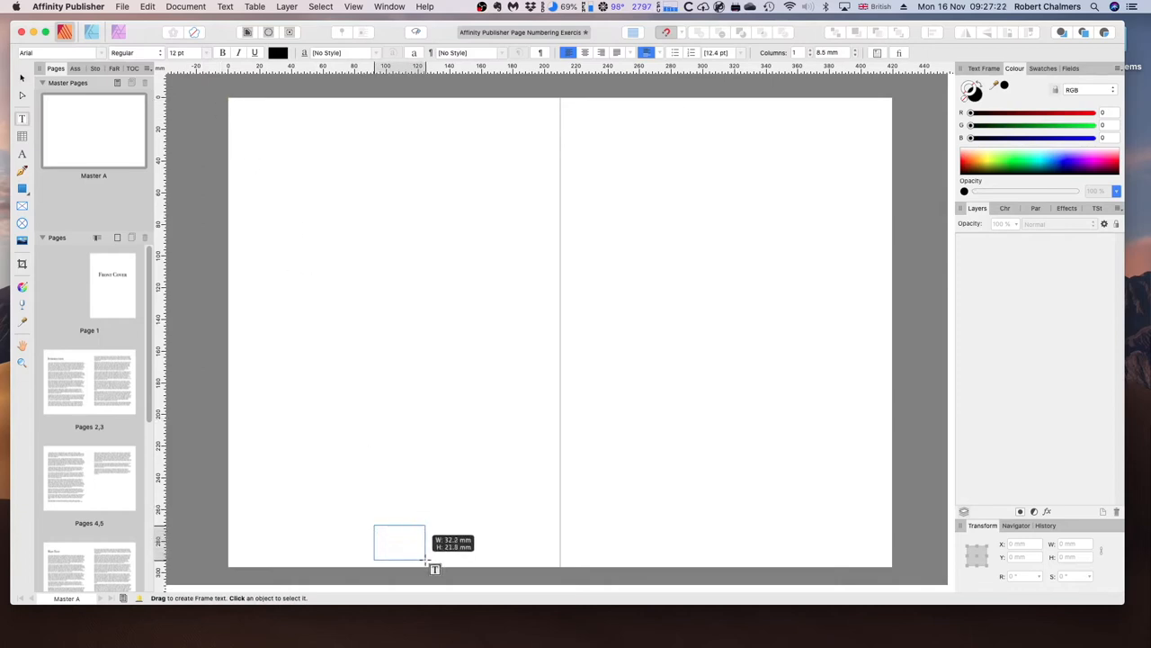
pyautogui.moveTo(374, 522); pyautogui.dragTo(430, 562)
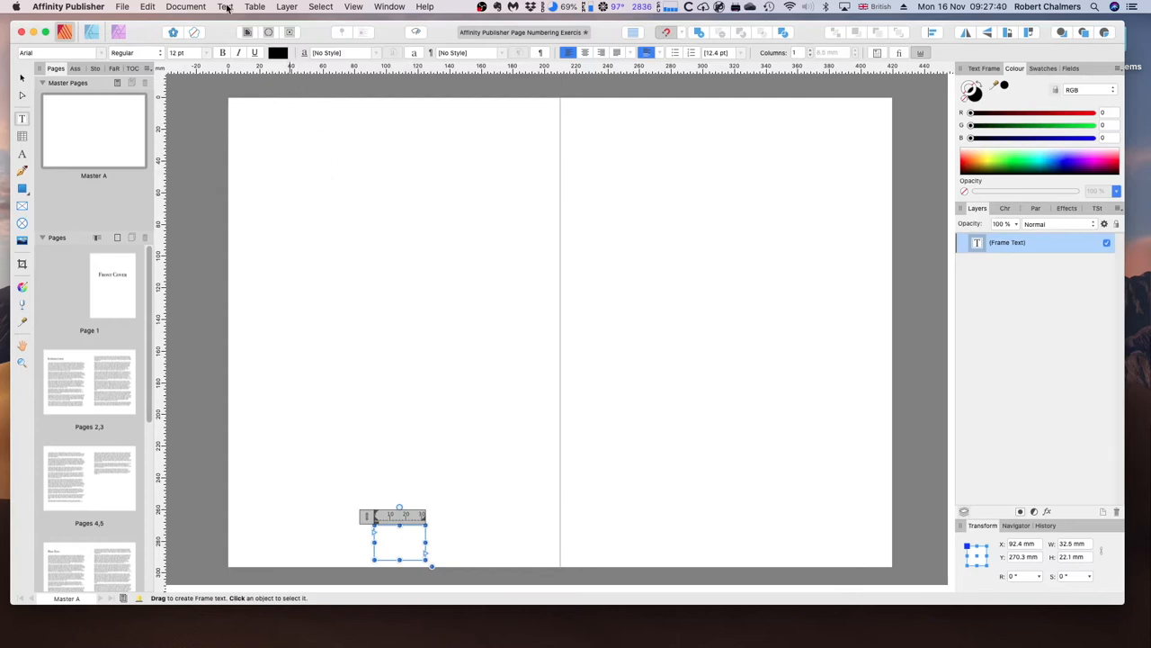
# - Insert a Page Number field into the left master page's text frame
pyautogui.click(225, 6)
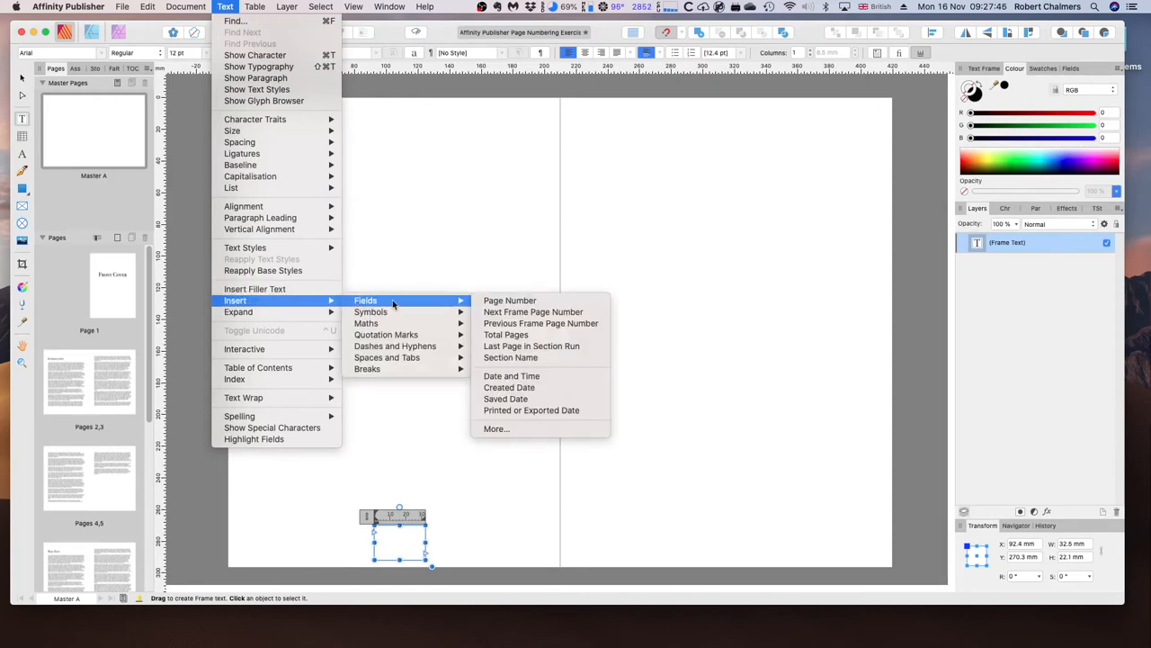
pyautogui.moveTo(510, 299)
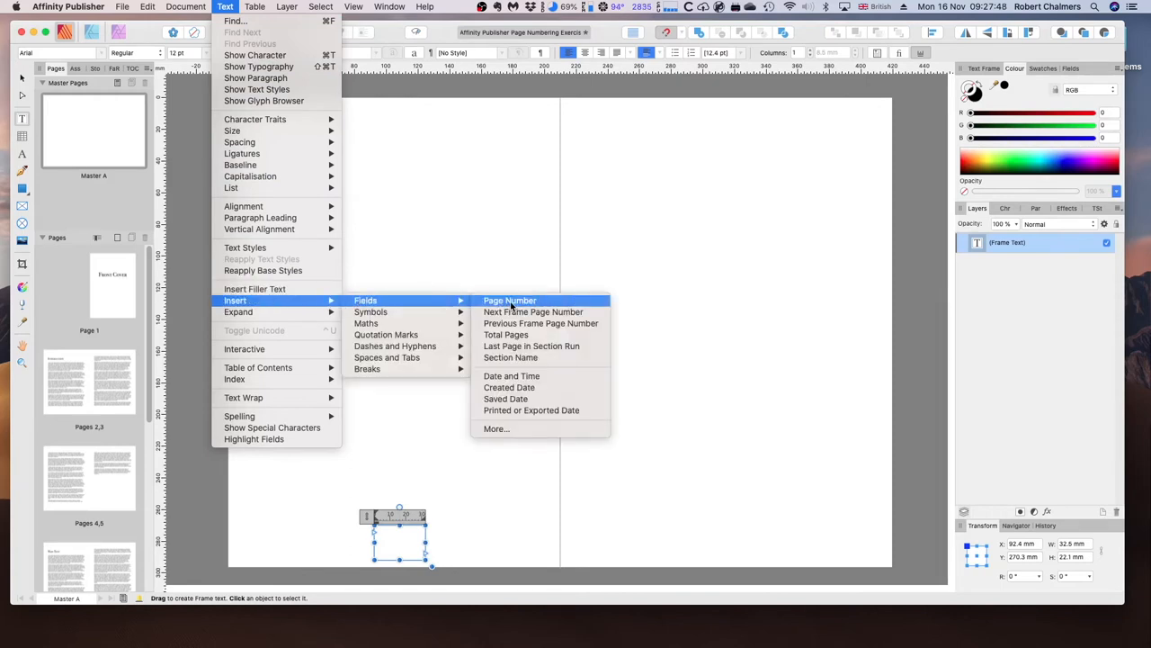
pyautogui.click(510, 300)
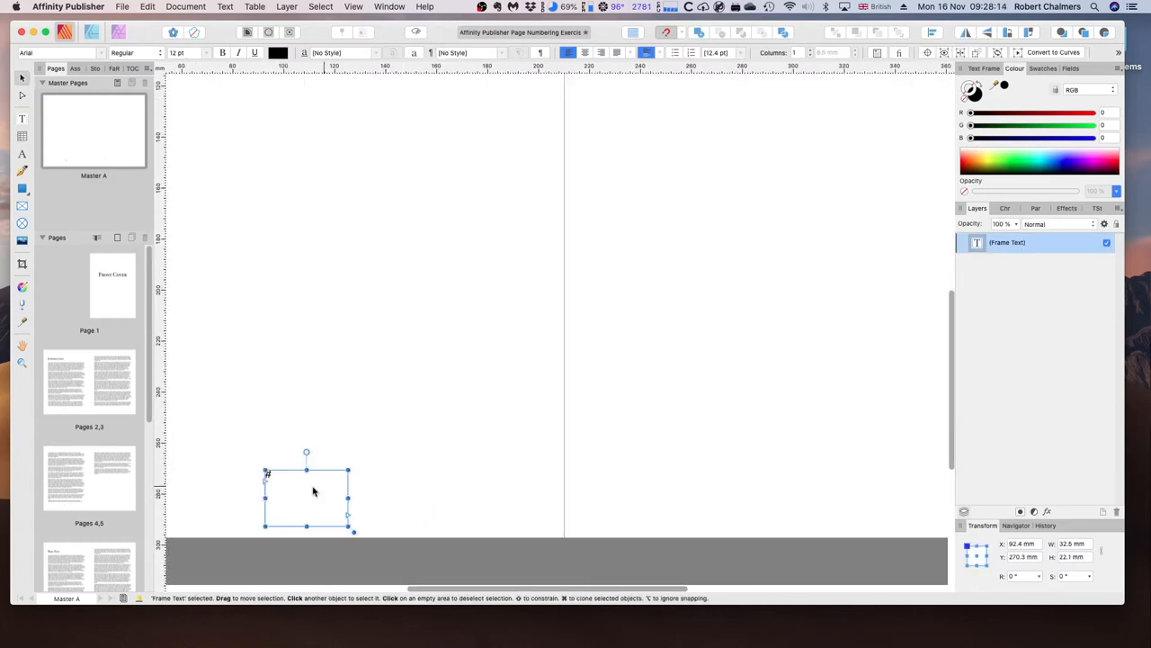
pyautogui.moveTo(277, 480)
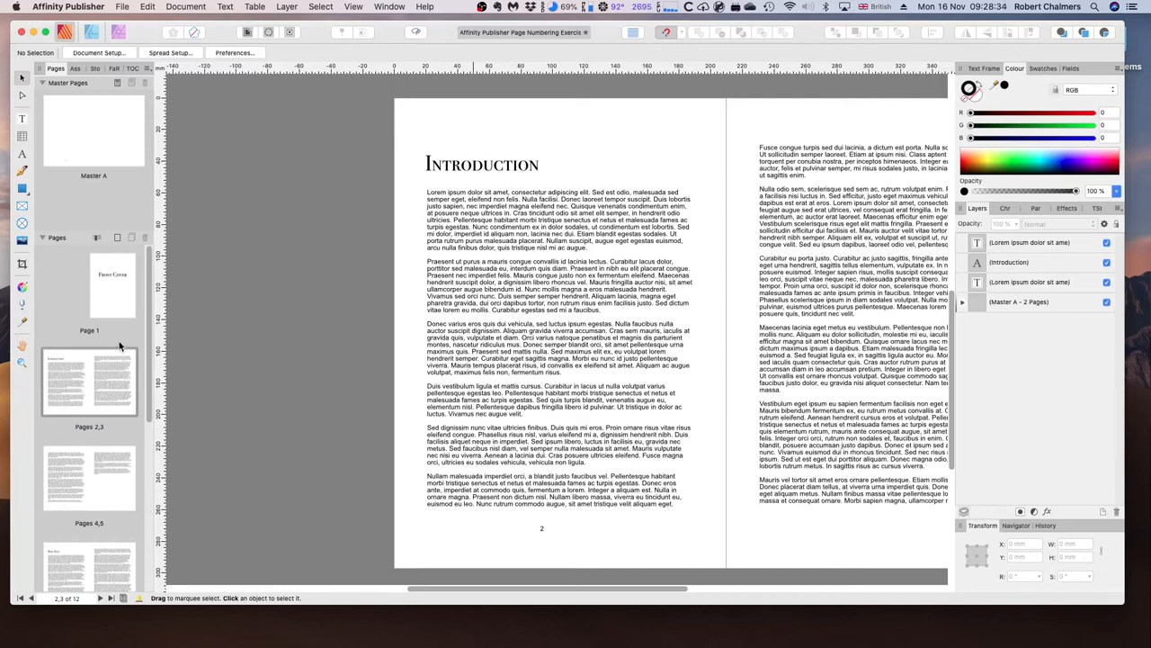
pyautogui.moveTo(76, 169)
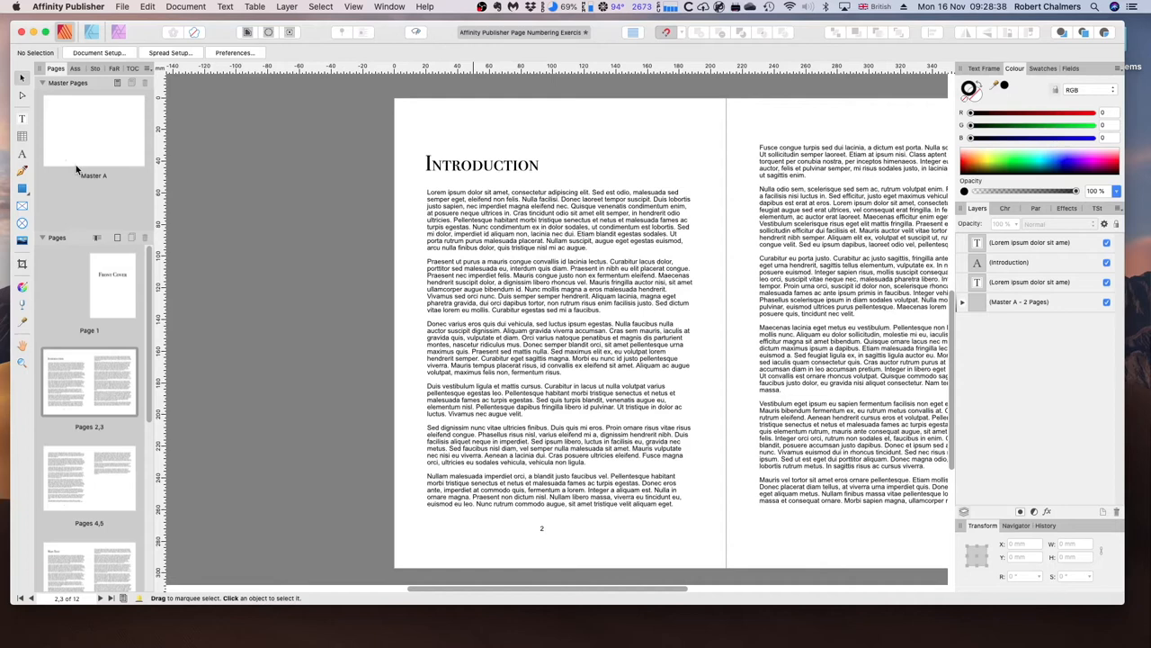
pyautogui.moveTo(85, 174)
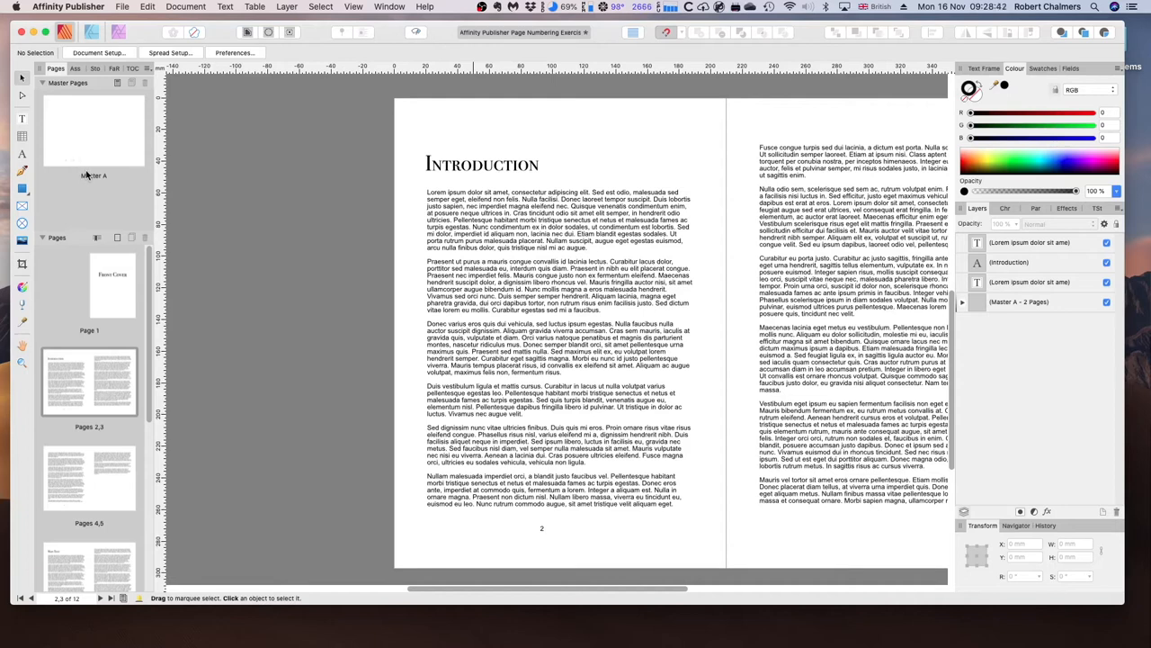
pyautogui.moveTo(90, 144)
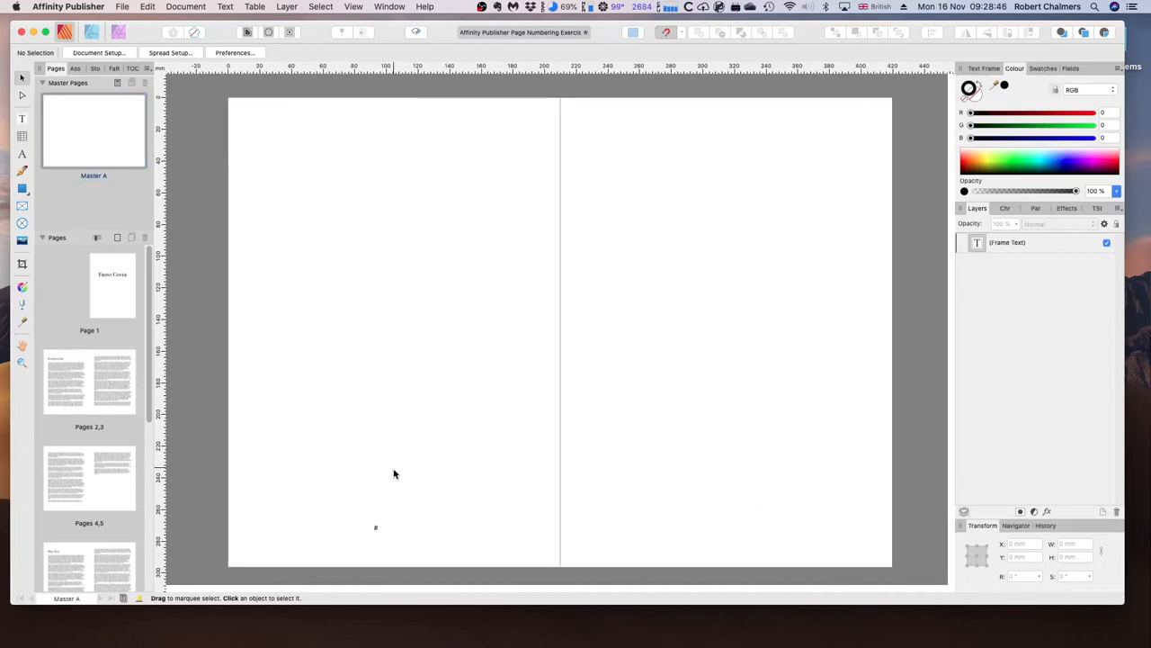
# - Set the page-number frame's text to centre alignment
pyautogui.click(376, 527)
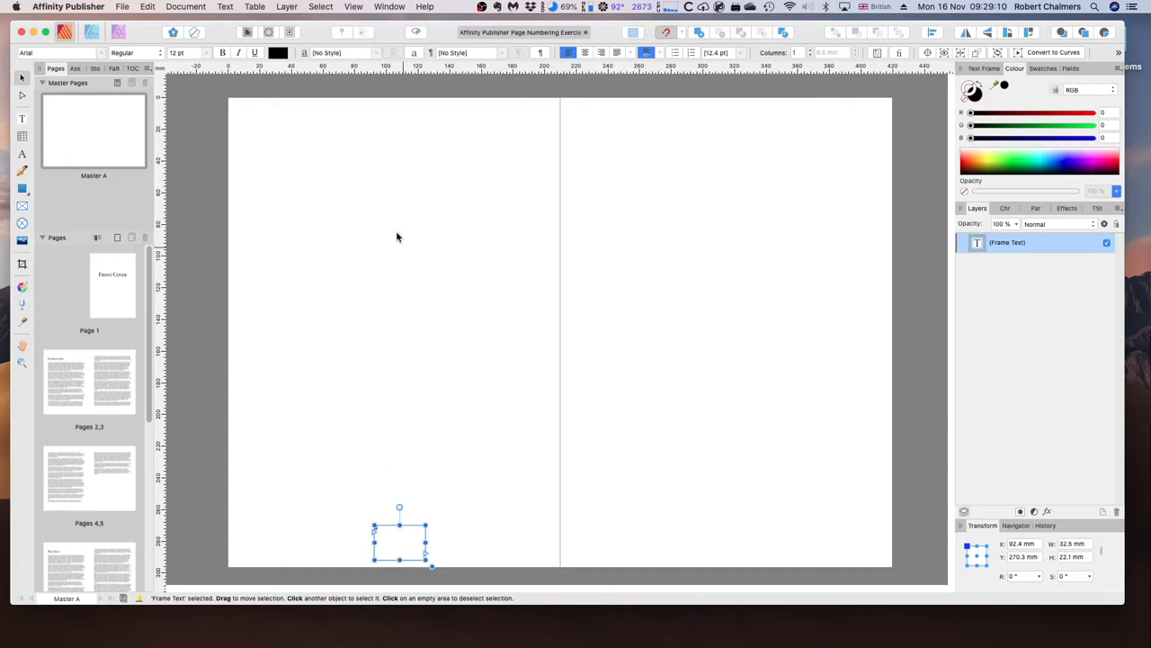
pyautogui.moveTo(495, 50)
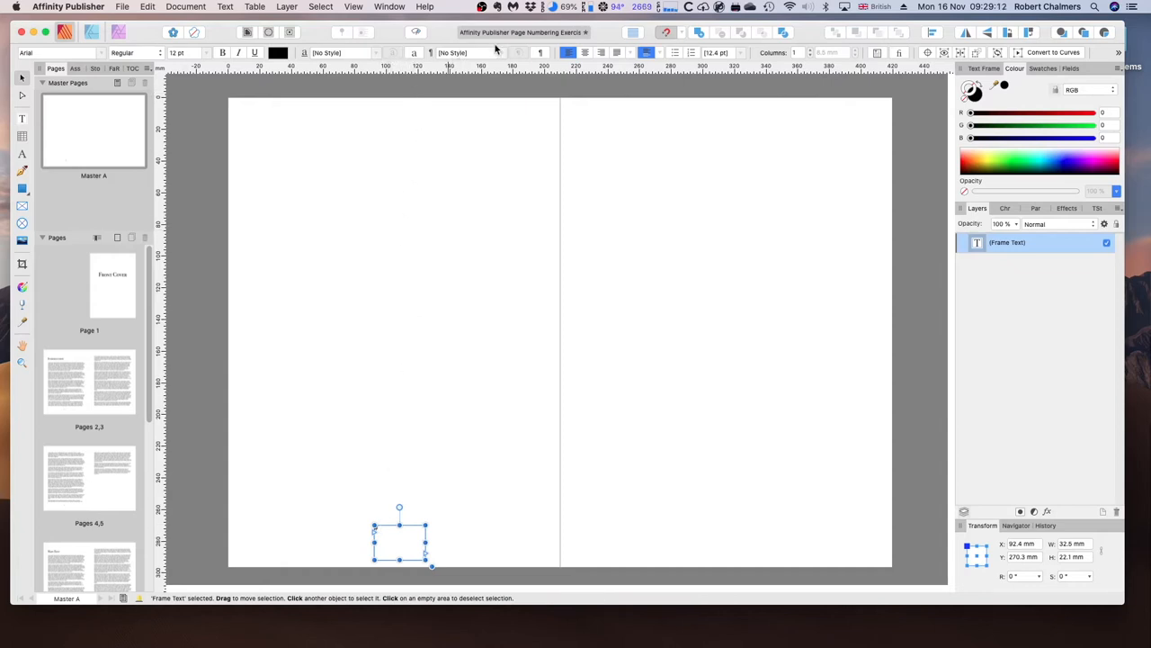
pyautogui.click(569, 52)
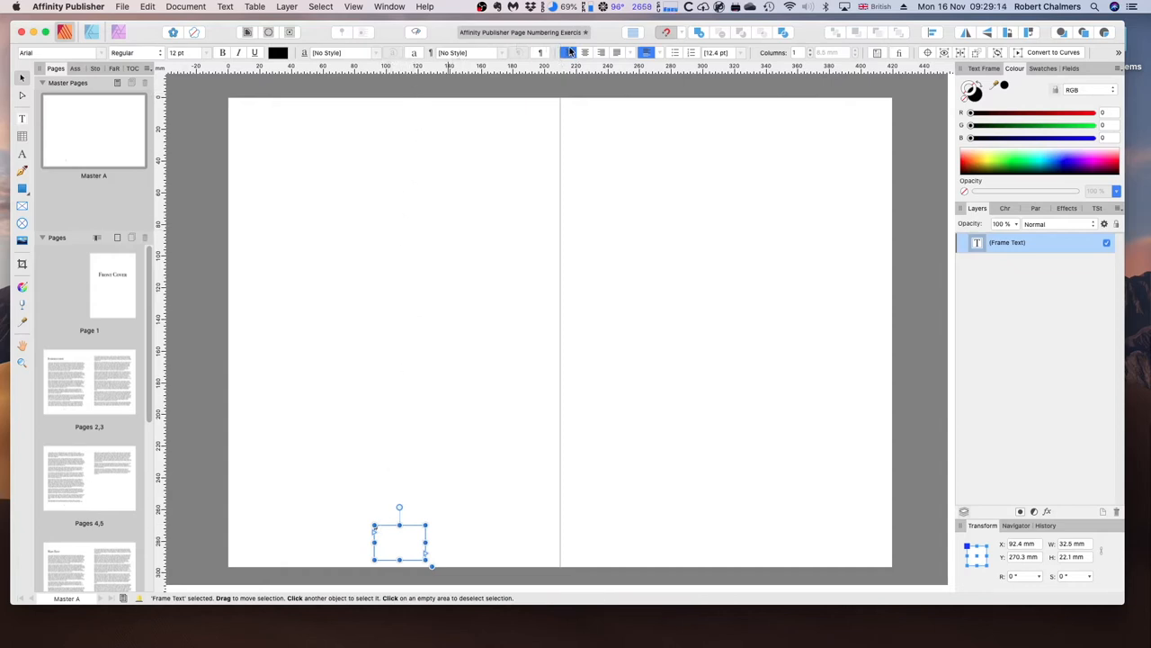
pyautogui.moveTo(586, 52)
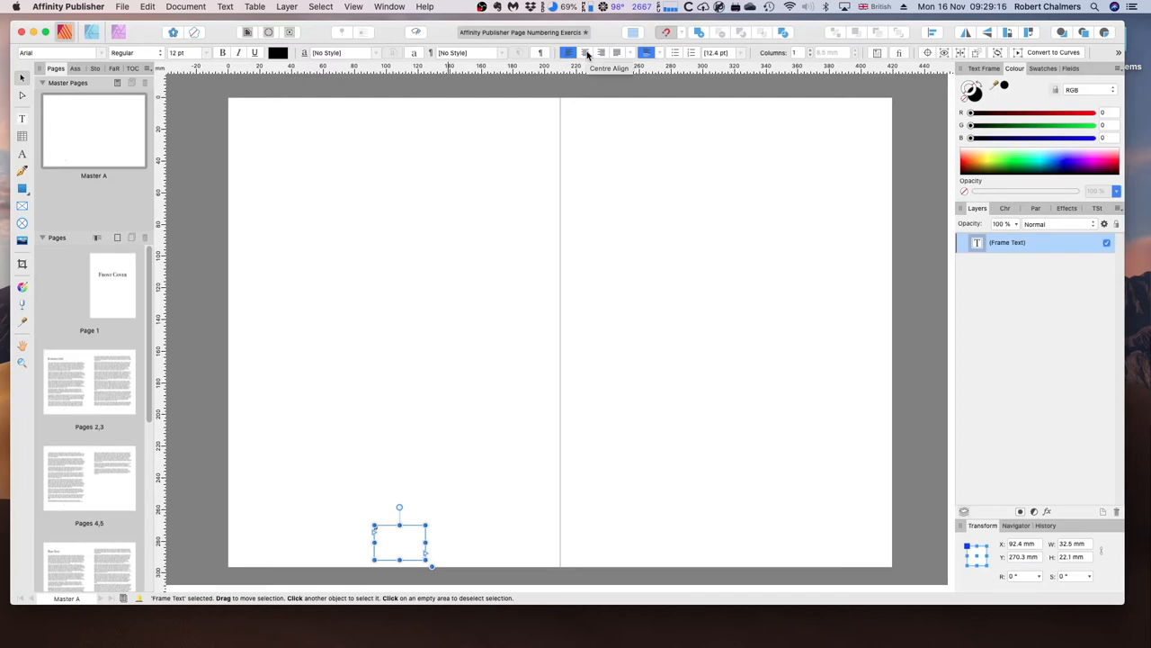
pyautogui.click(586, 52)
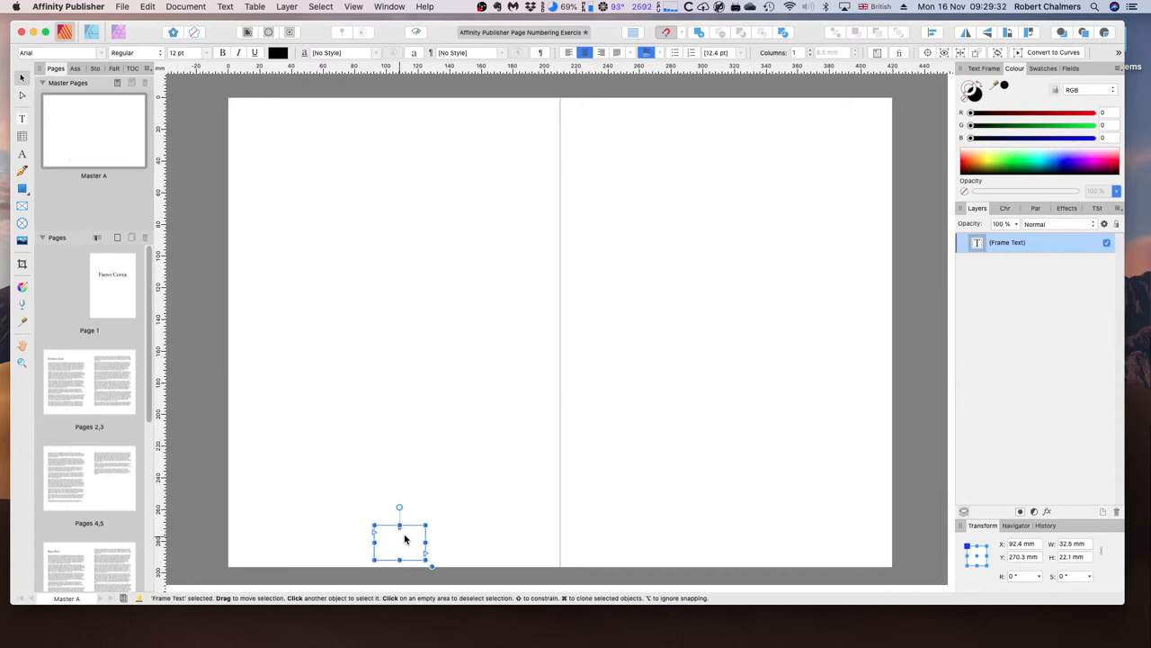
# - Snap the page-number frame to the left page's horizontal centre near the bottom
pyautogui.moveTo(399, 540); pyautogui.dragTo(394, 535)
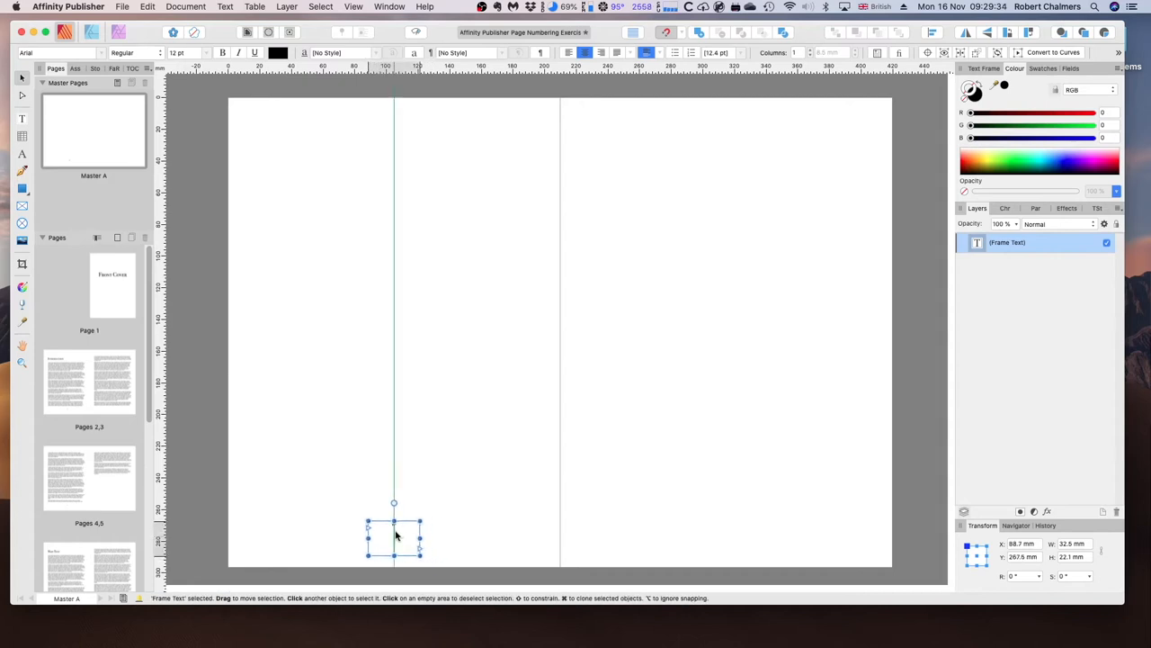
pyautogui.moveTo(394, 535); pyautogui.dragTo(394, 526)
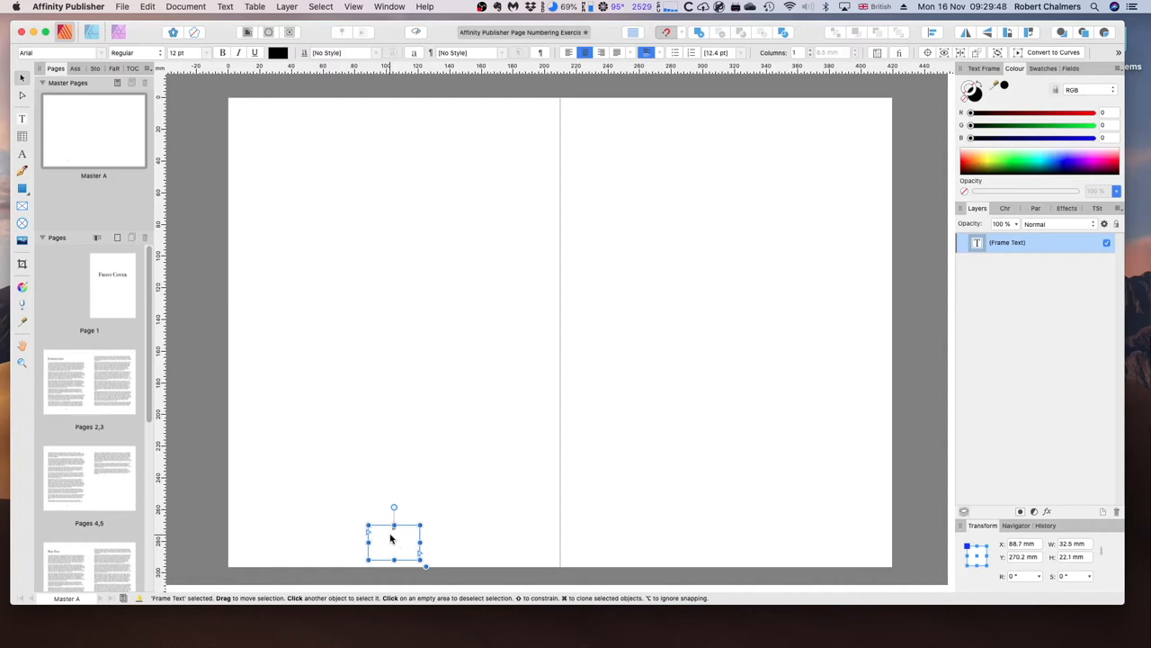
pyautogui.moveTo(52, 381)
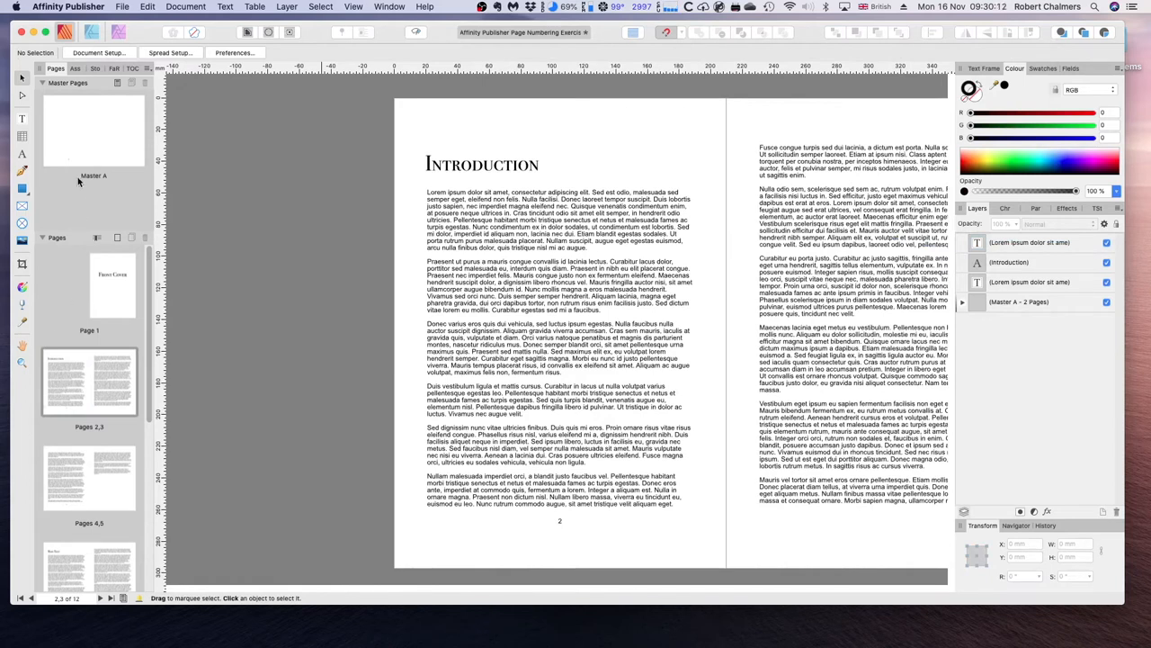
# - Duplicate the left page-number frame onto Master A's right page, centred at the bottom
pyautogui.doubleClick(94, 130)
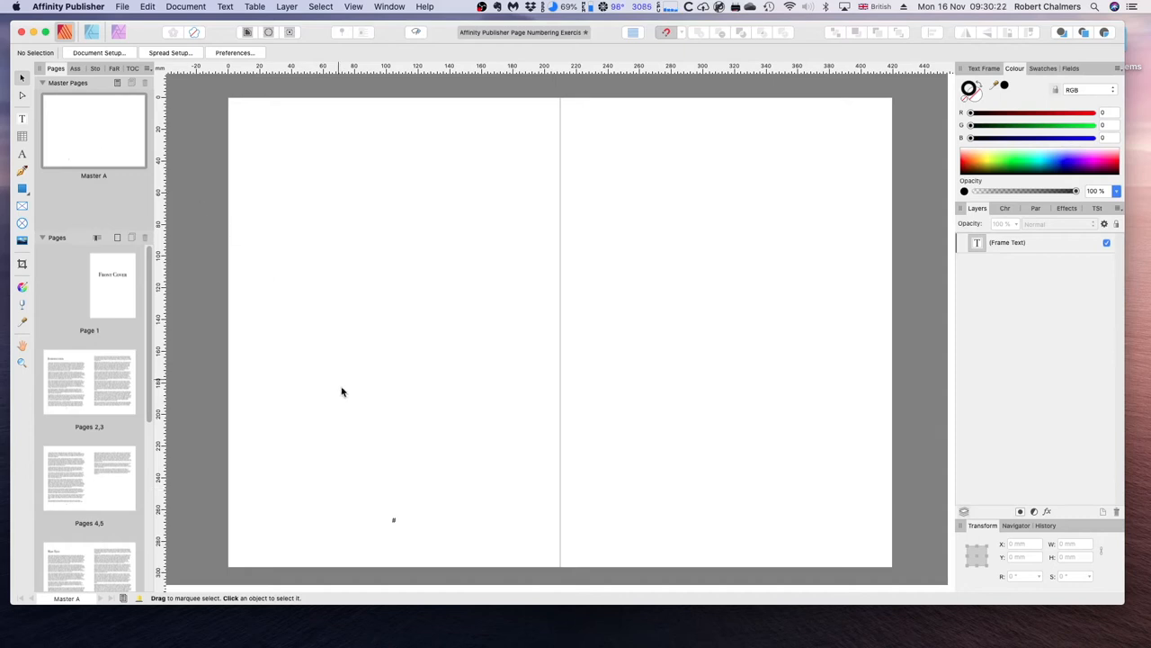
pyautogui.click(393, 520)
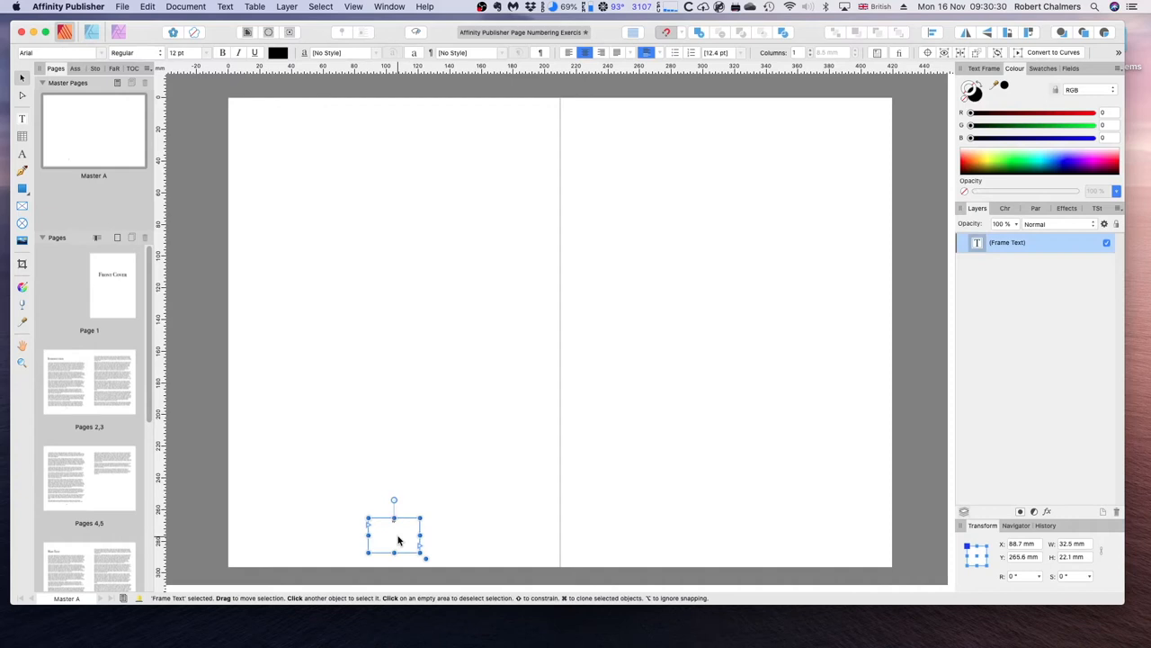
pyautogui.moveTo(394, 531); pyautogui.dragTo(534, 531)
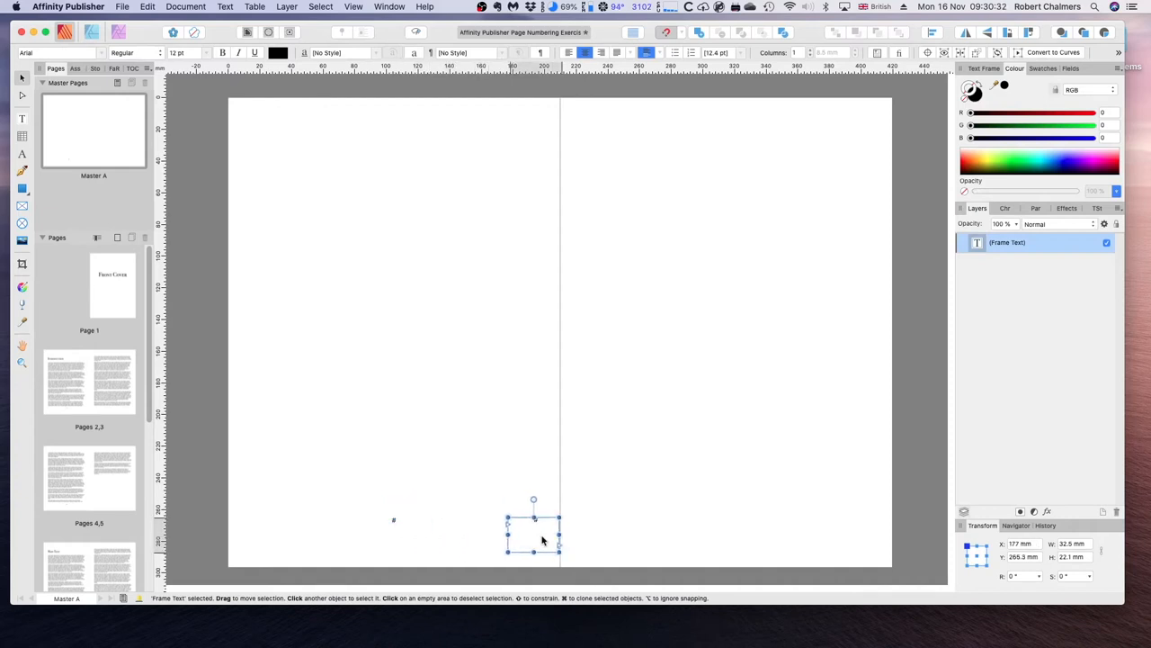
pyautogui.moveTo(534, 530); pyautogui.dragTo(743, 530)
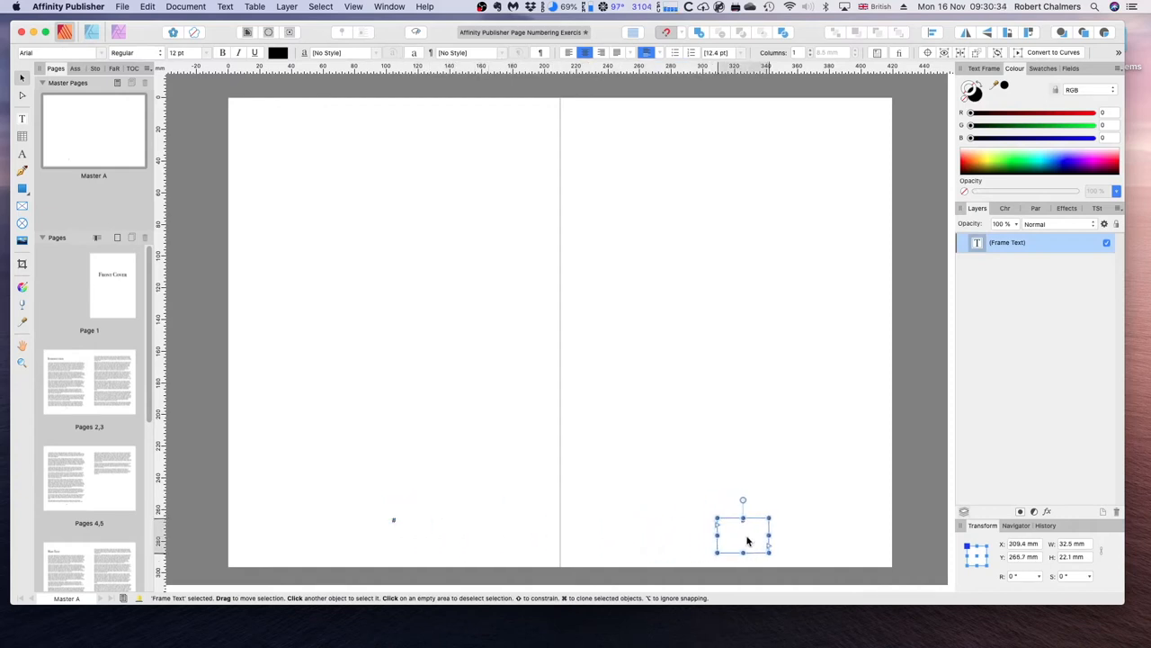
pyautogui.moveTo(742, 532); pyautogui.dragTo(746, 532)
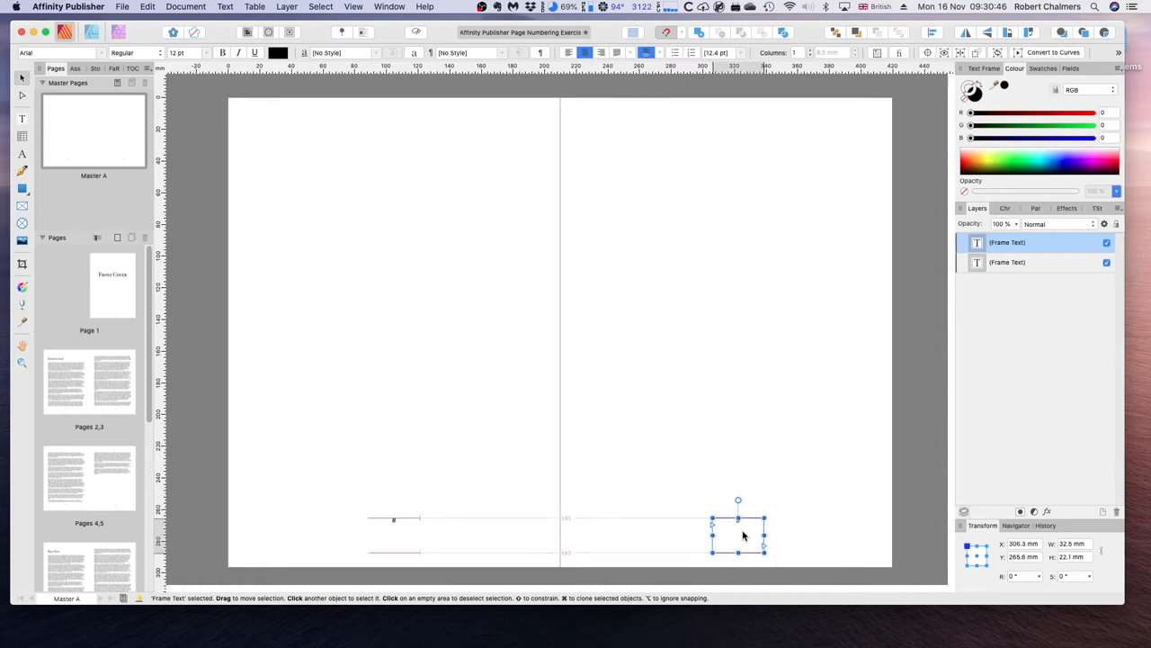
pyautogui.moveTo(737, 531); pyautogui.dragTo(727, 530)
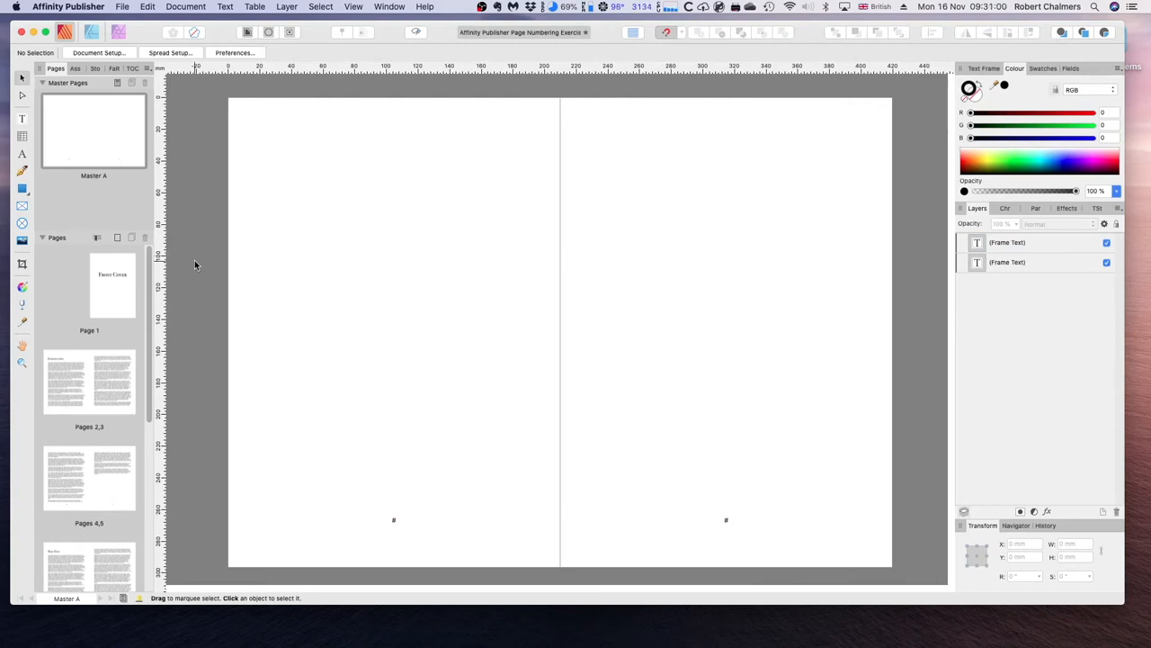
pyautogui.moveTo(215, 405)
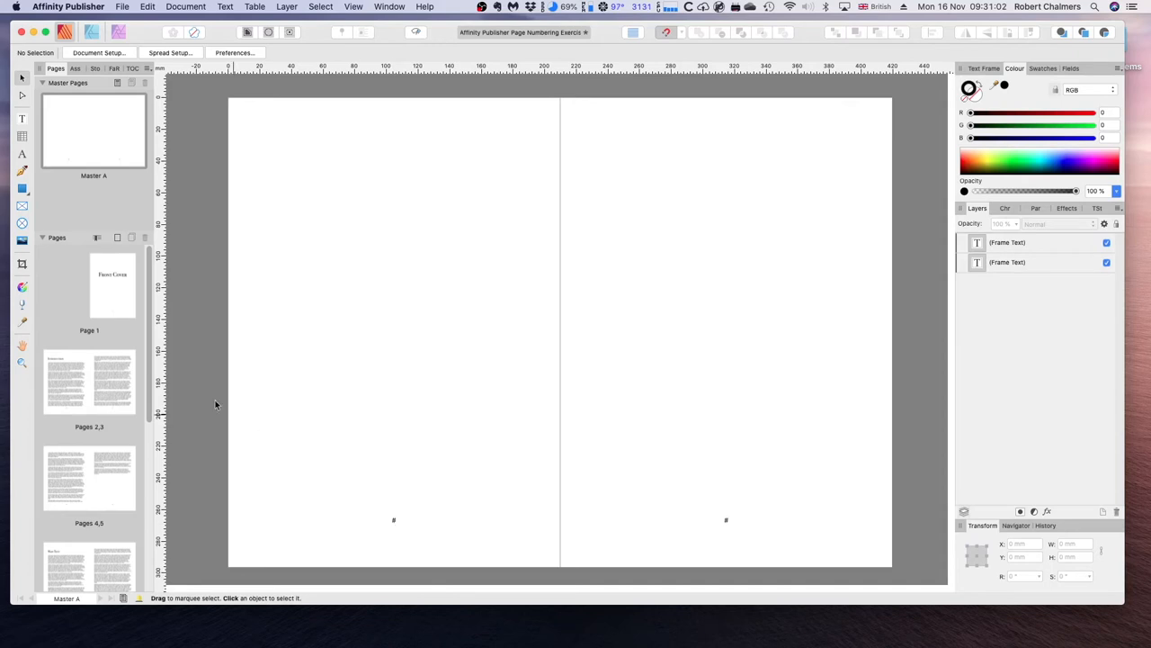
pyautogui.moveTo(88, 384)
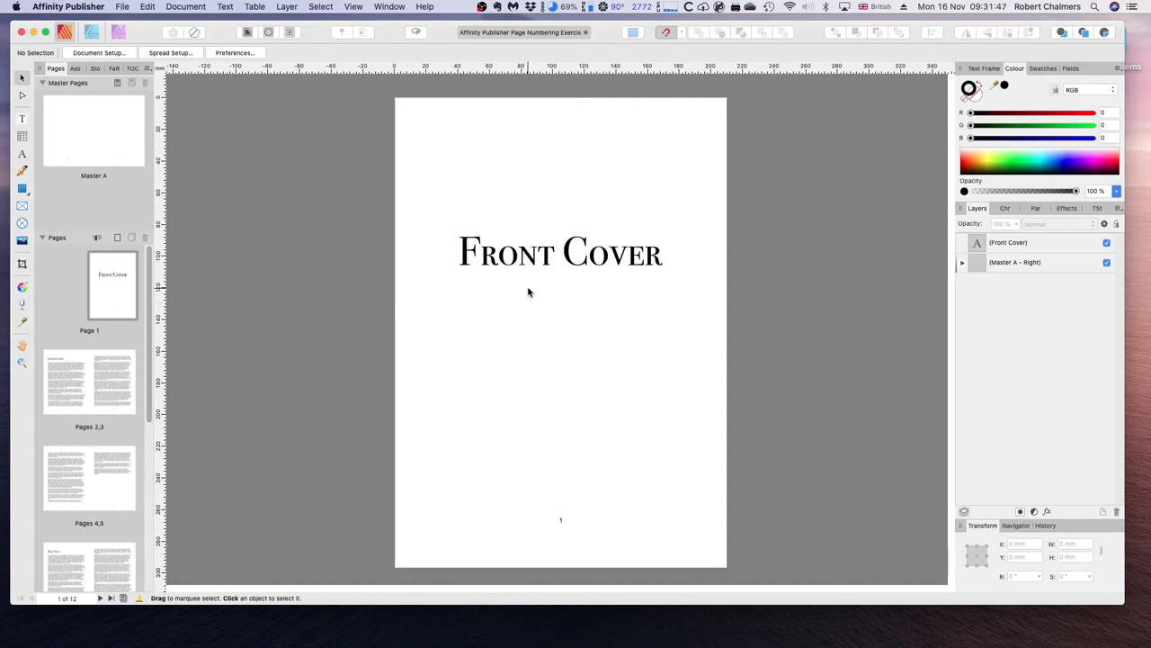
pyautogui.moveTo(700, 266)
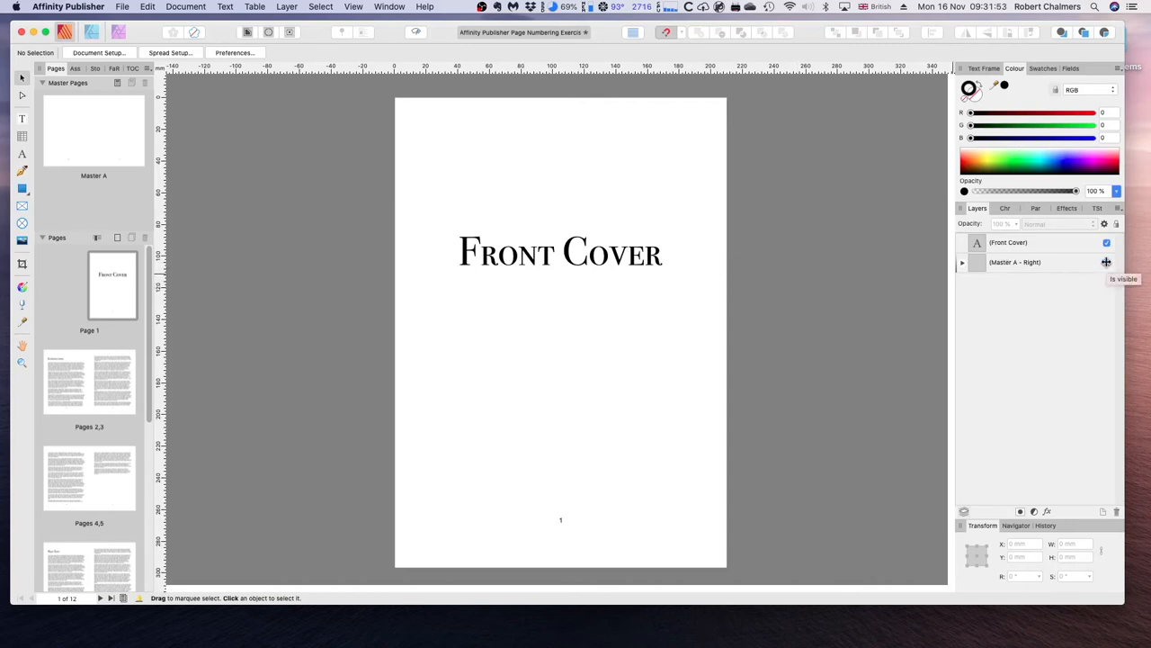
# - Hide and then restore the Master A layer on page 1
pyautogui.click(1106, 262)
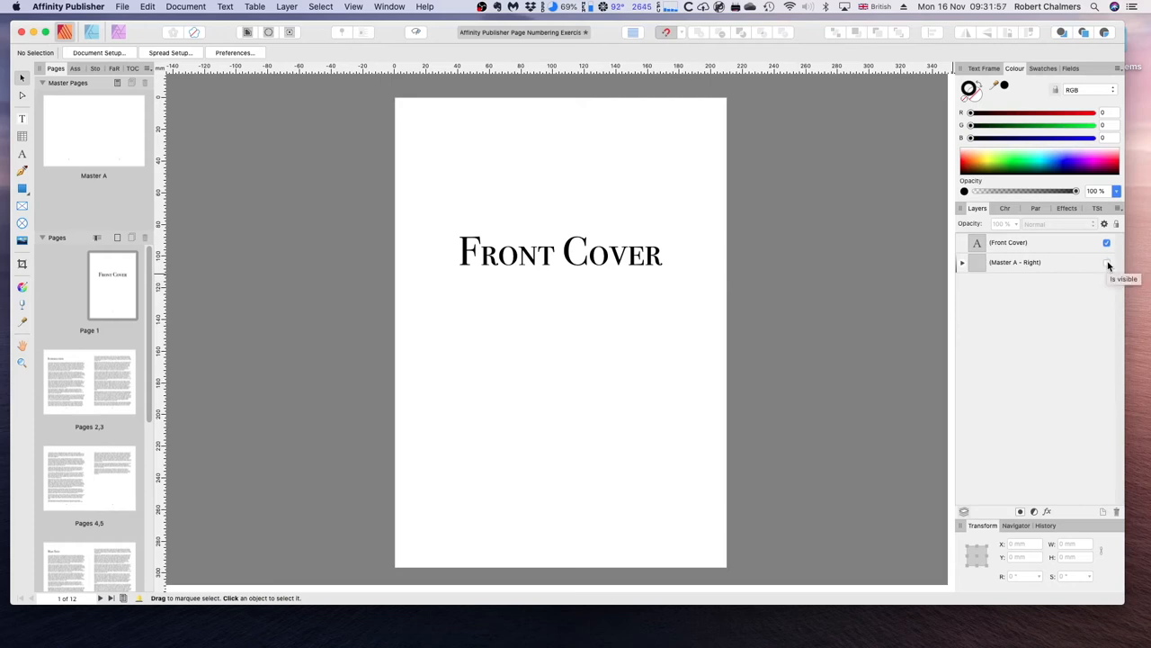
pyautogui.click(1106, 262)
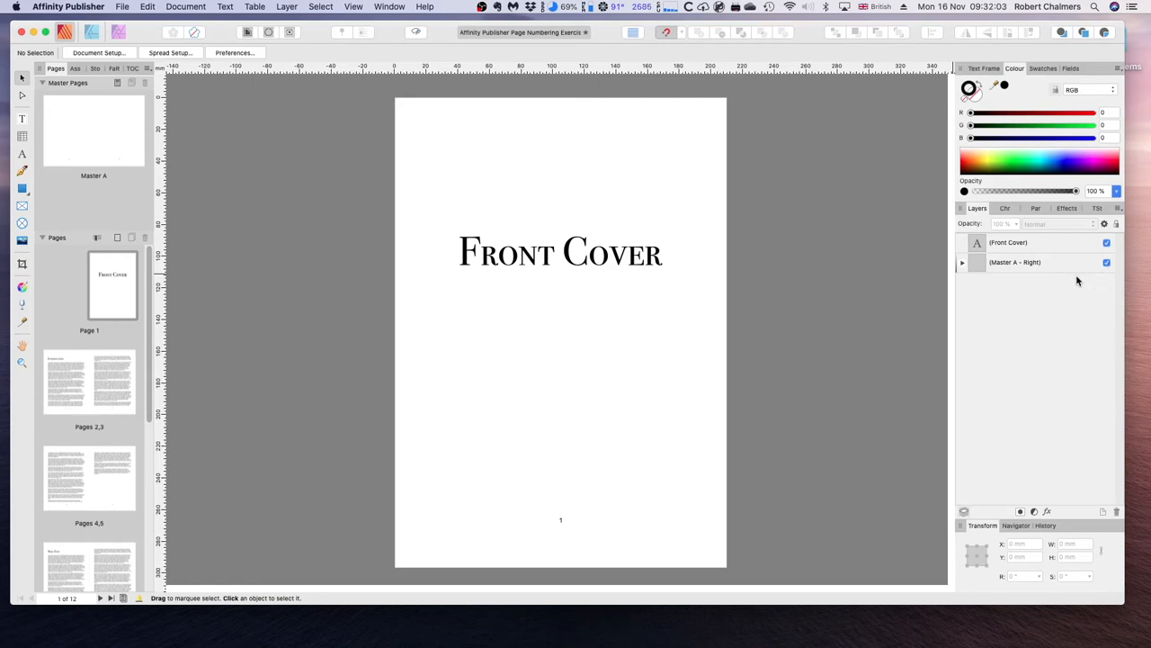
pyautogui.moveTo(1067, 278)
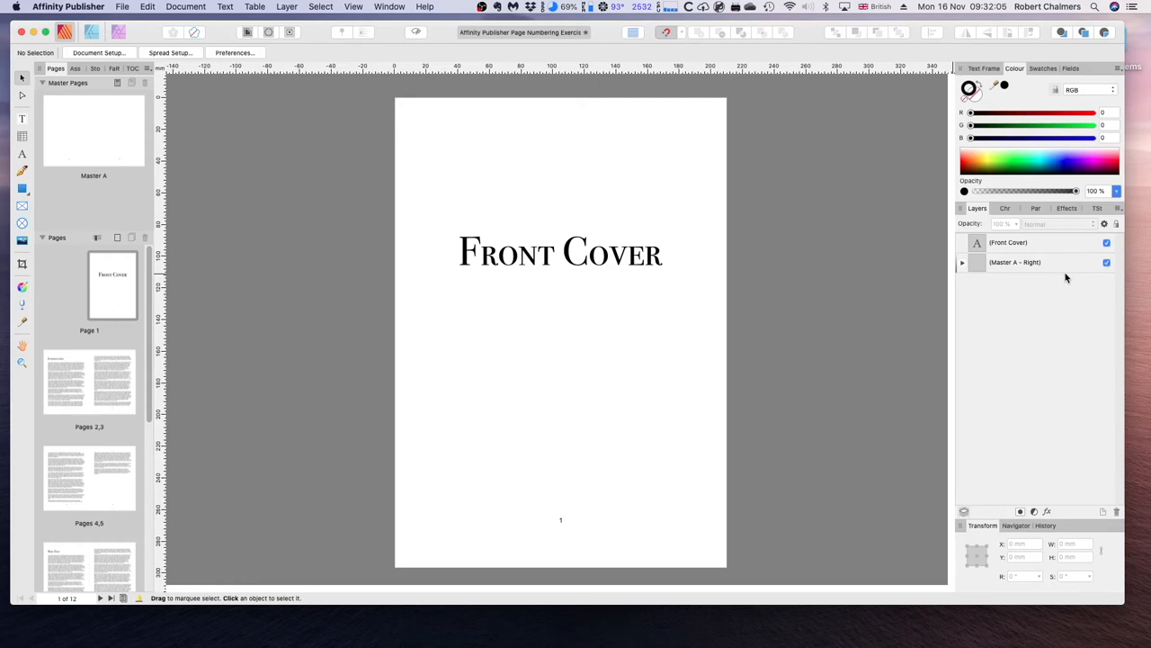
pyautogui.moveTo(176, 338)
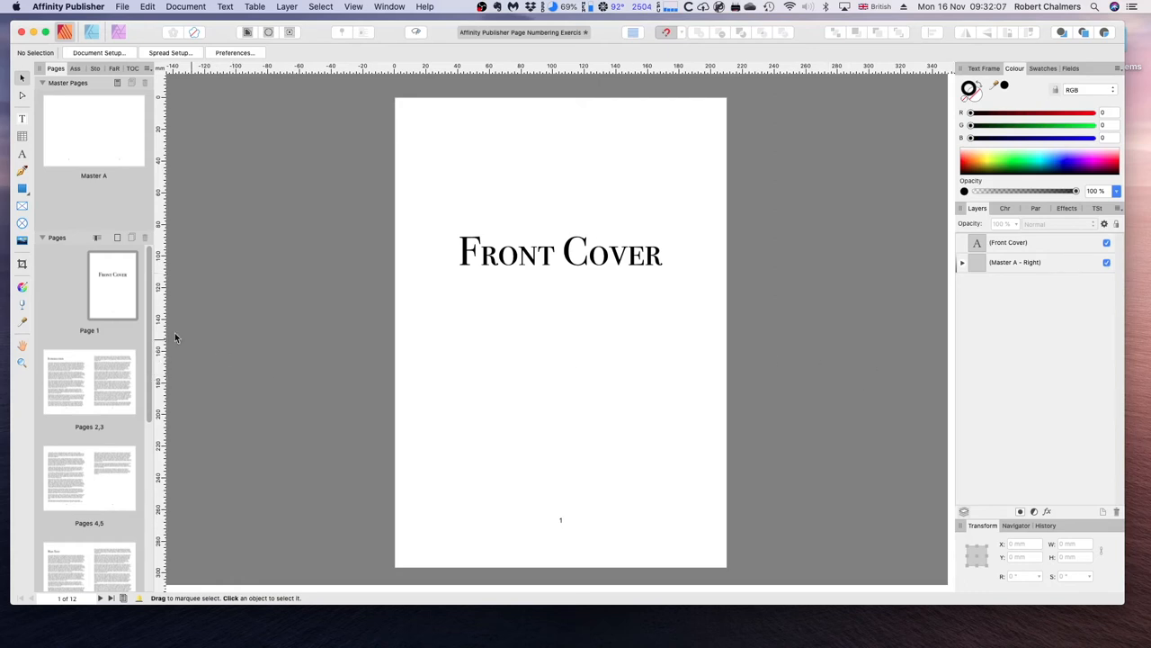
# - Remove Master A from page 1, the Front Cover
pyautogui.rightClick(113, 285)
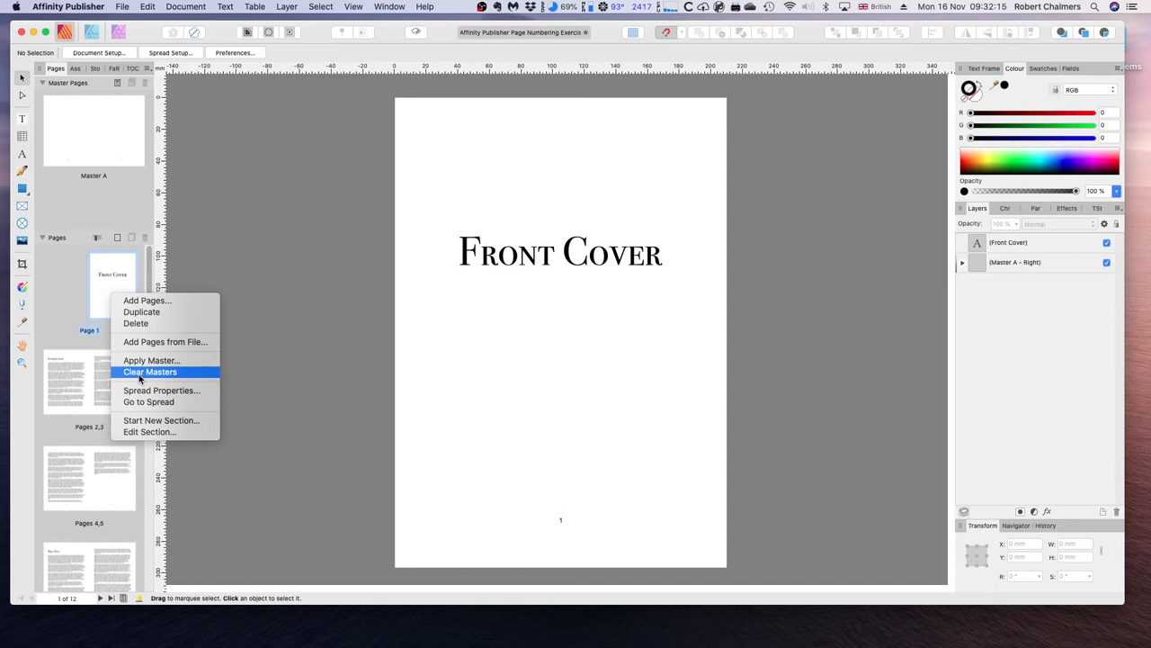
pyautogui.click(150, 371)
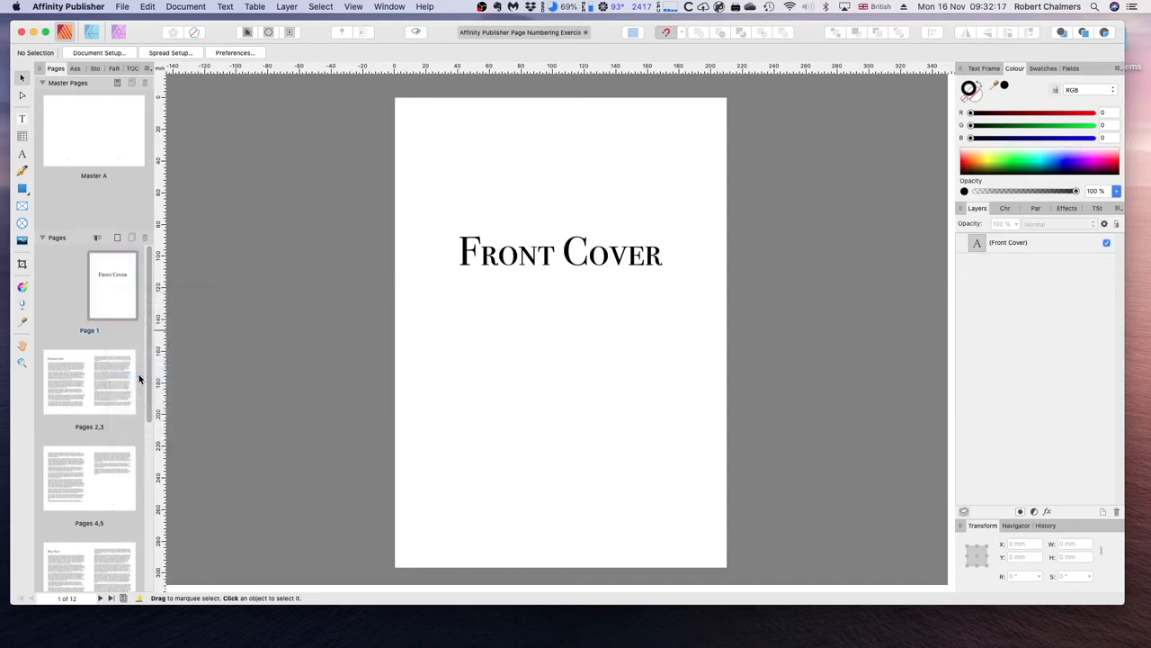
pyautogui.moveTo(139, 378)
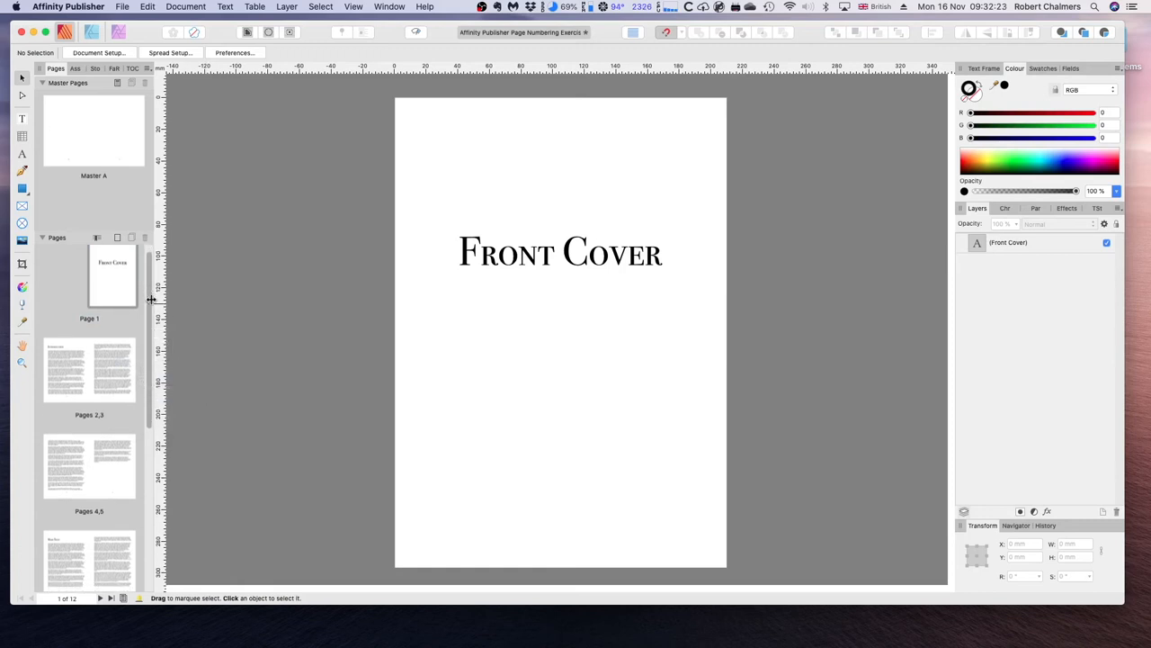
# - Scroll to page 12 and bring up its page options to remove the master
pyautogui.scroll(-3)
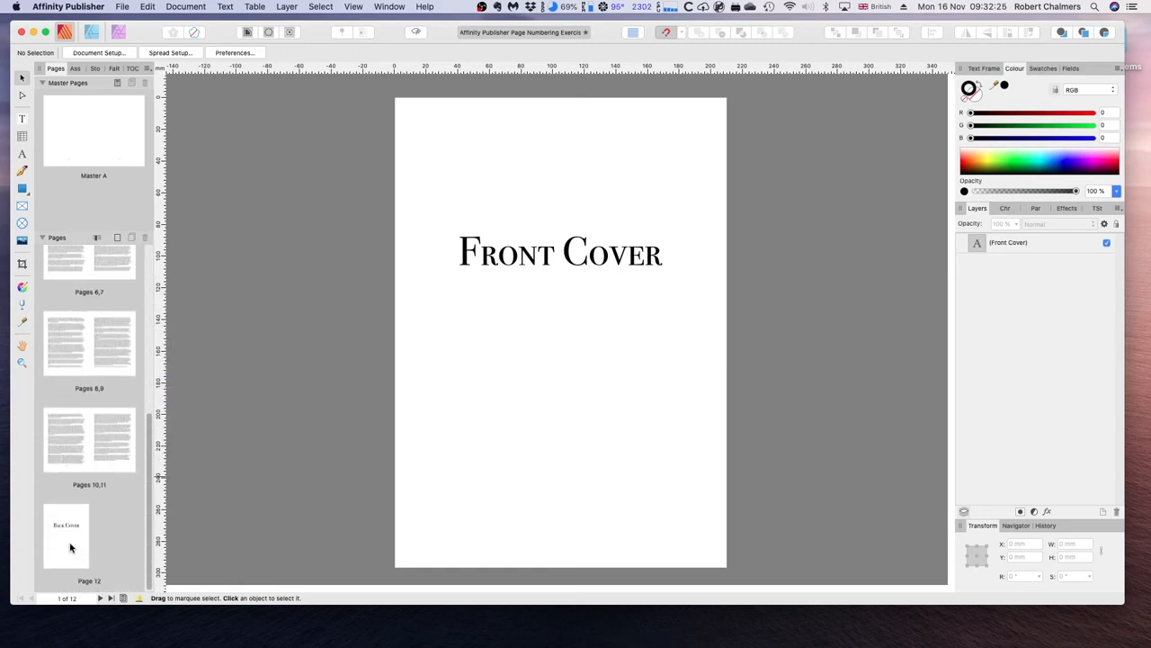
pyautogui.moveTo(70, 544)
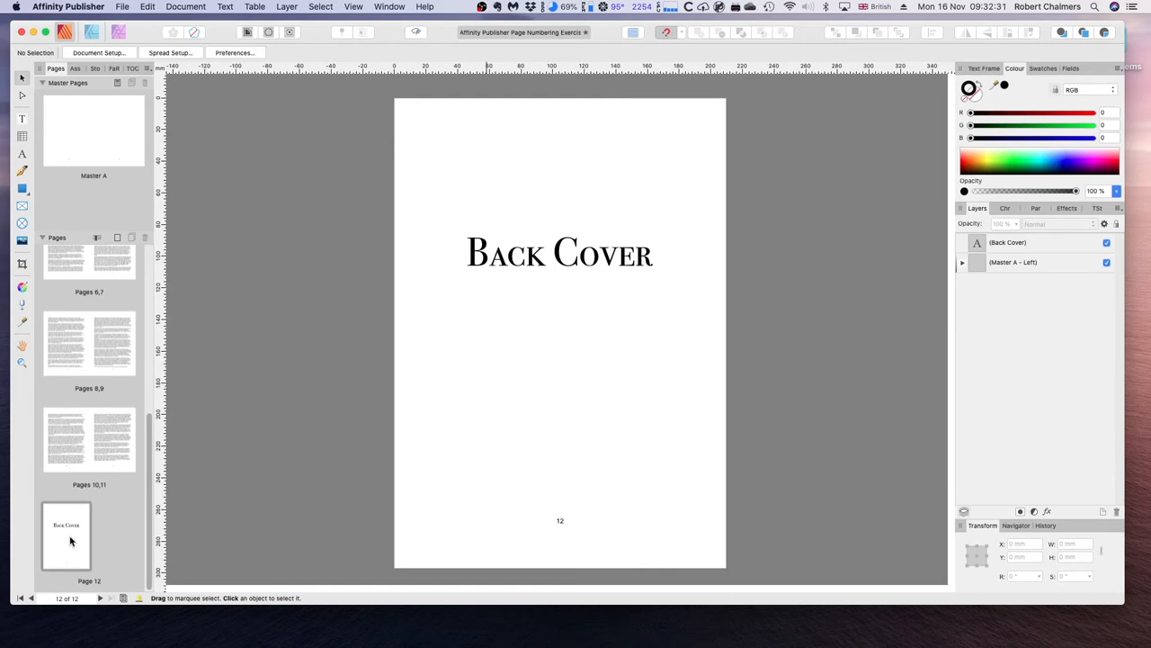
pyautogui.rightClick(66, 535)
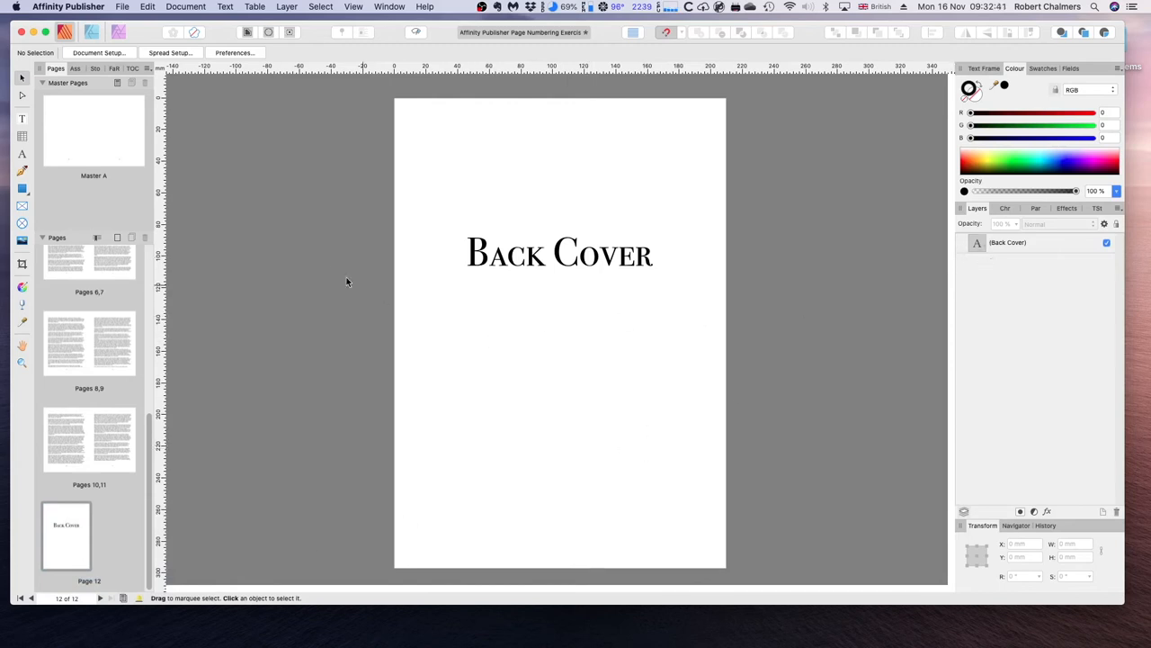
pyautogui.moveTo(146, 424)
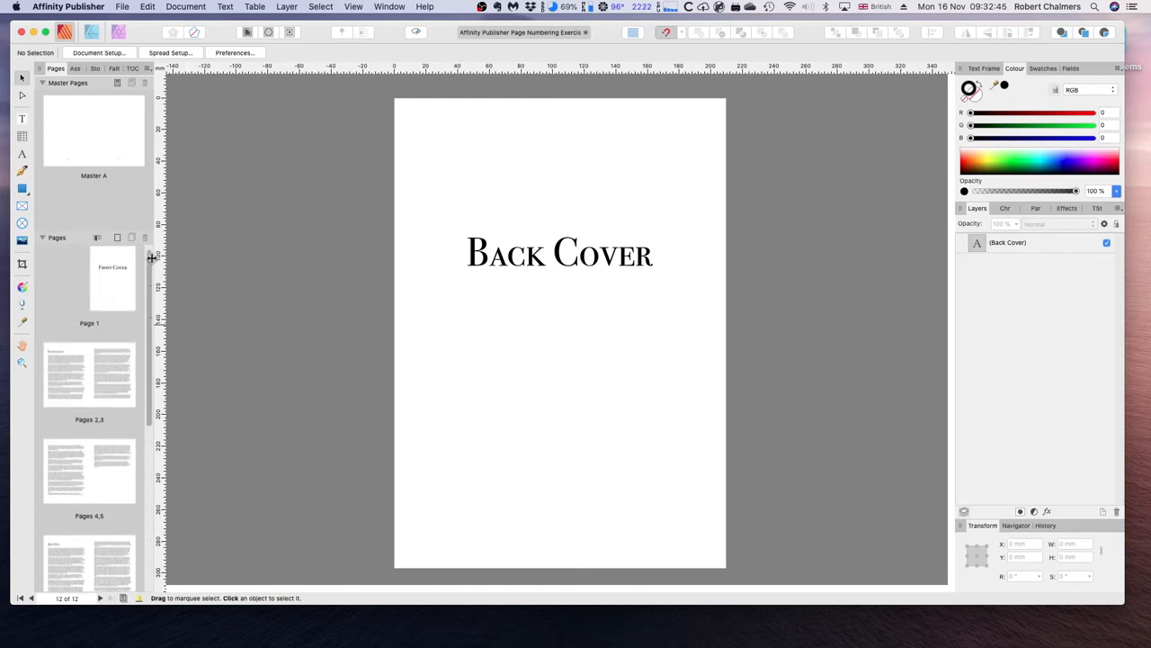
pyautogui.moveTo(68, 371)
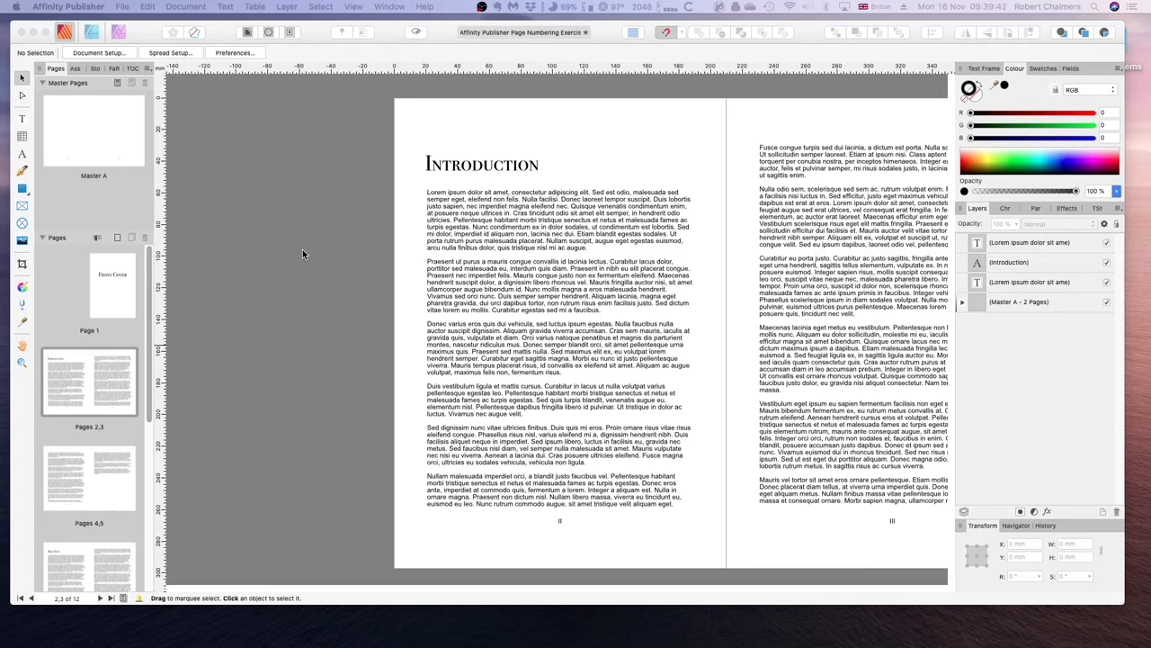
pyautogui.moveTo(295, 253)
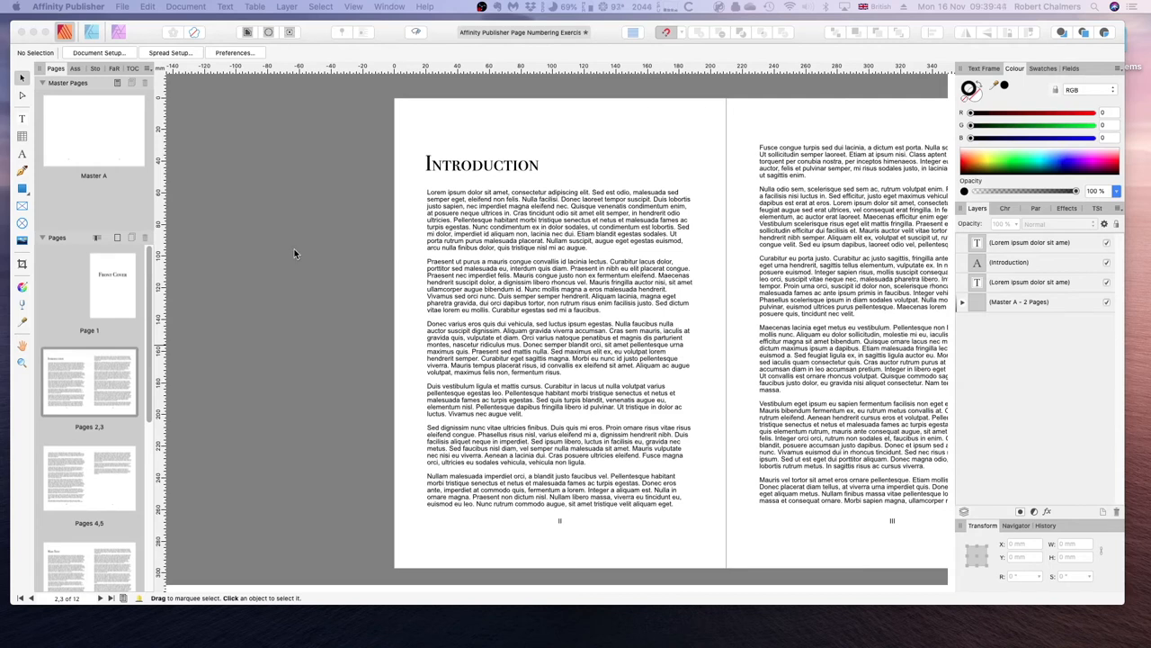
pyautogui.moveTo(61, 367)
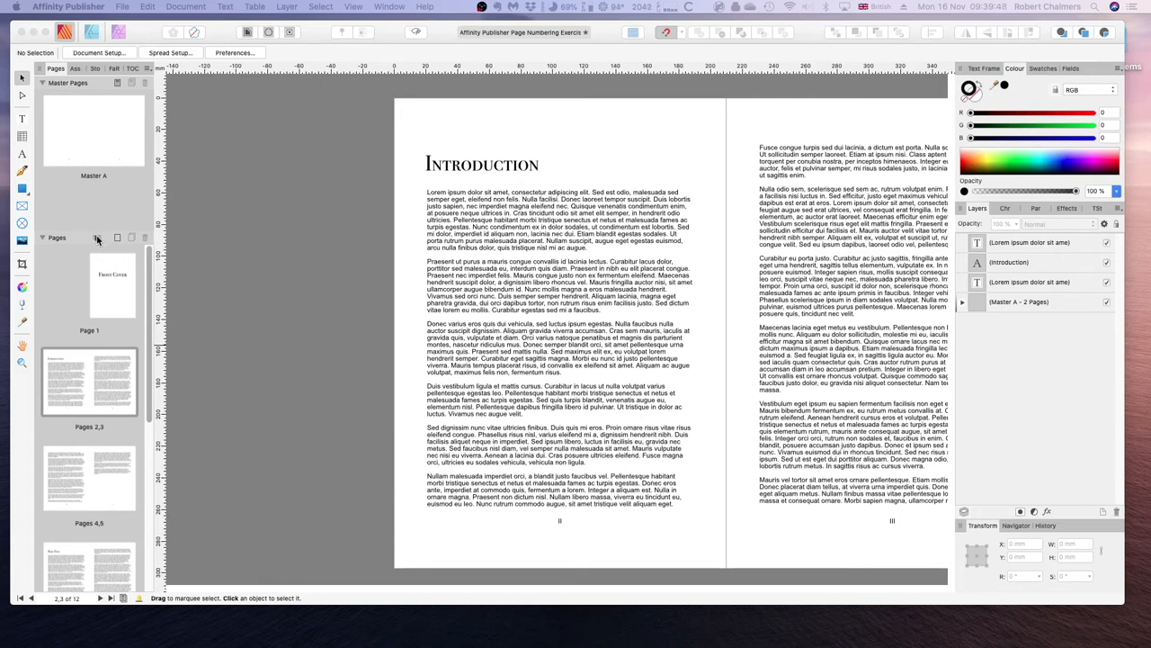
# - Open Section Manager for the Introduction spread on pages 2–3
pyautogui.click(97, 238)
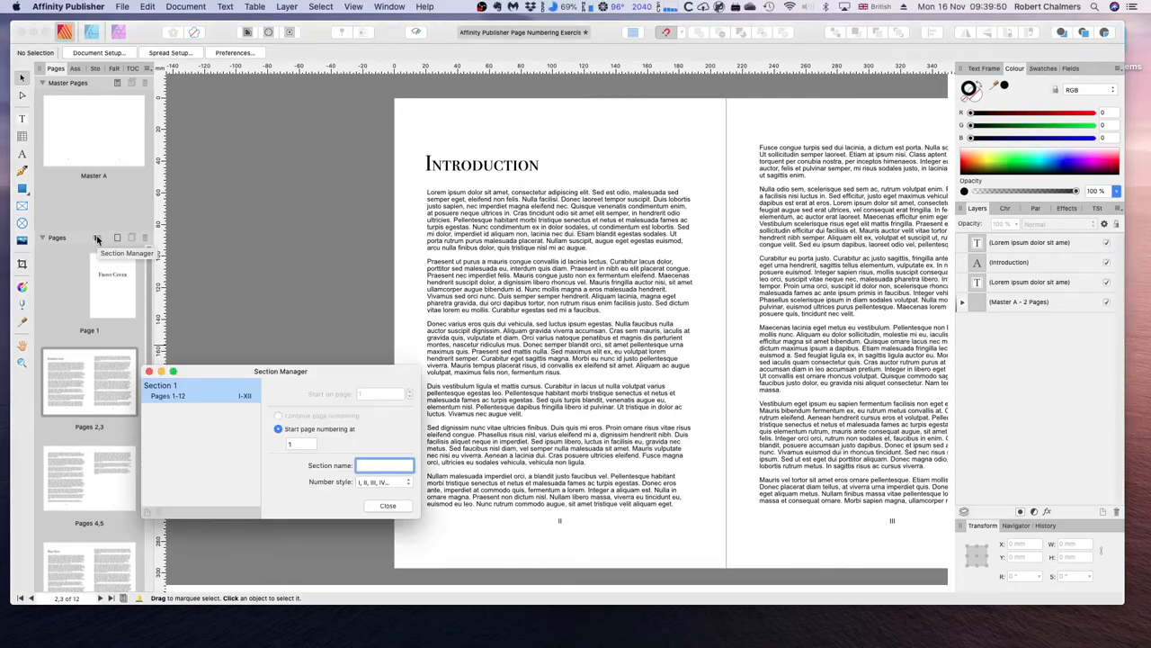
# - Add Section 2 covering pages 2–12, leaving the front cover as section one
pyautogui.click(385, 465)
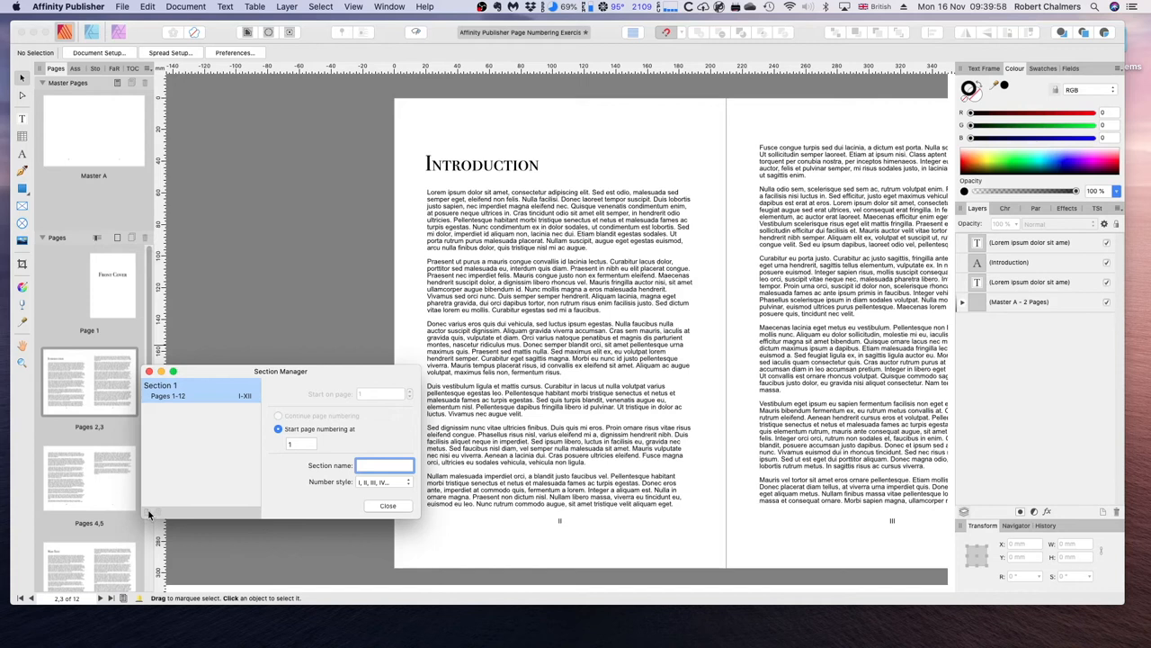
pyautogui.moveTo(149, 515)
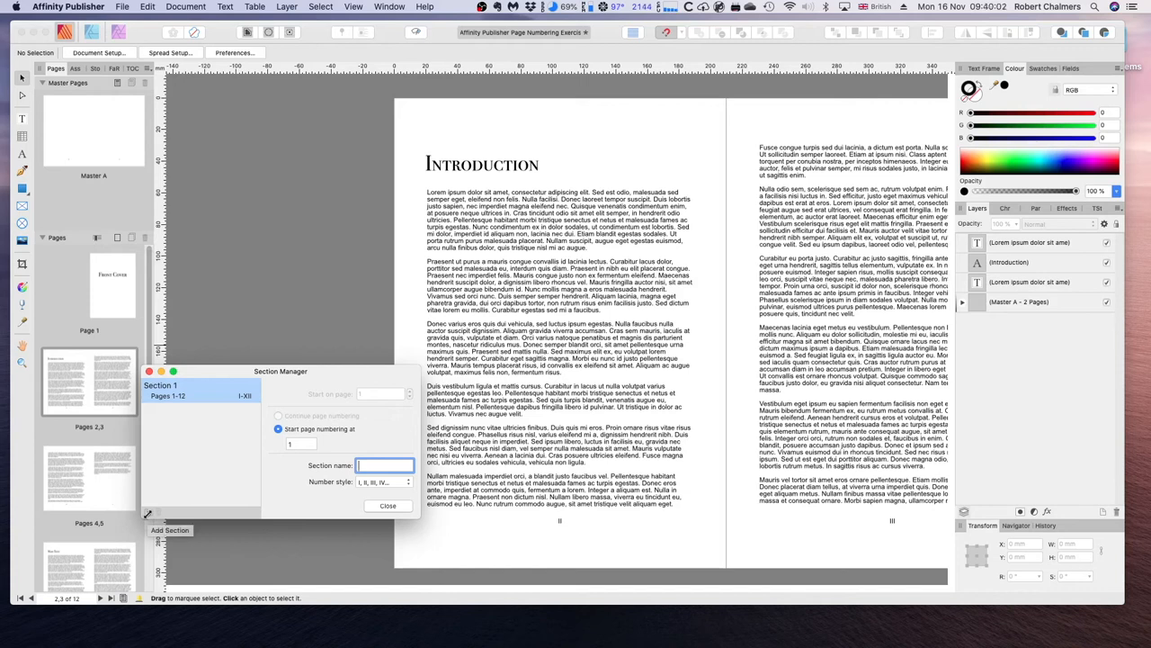
pyautogui.click(170, 530)
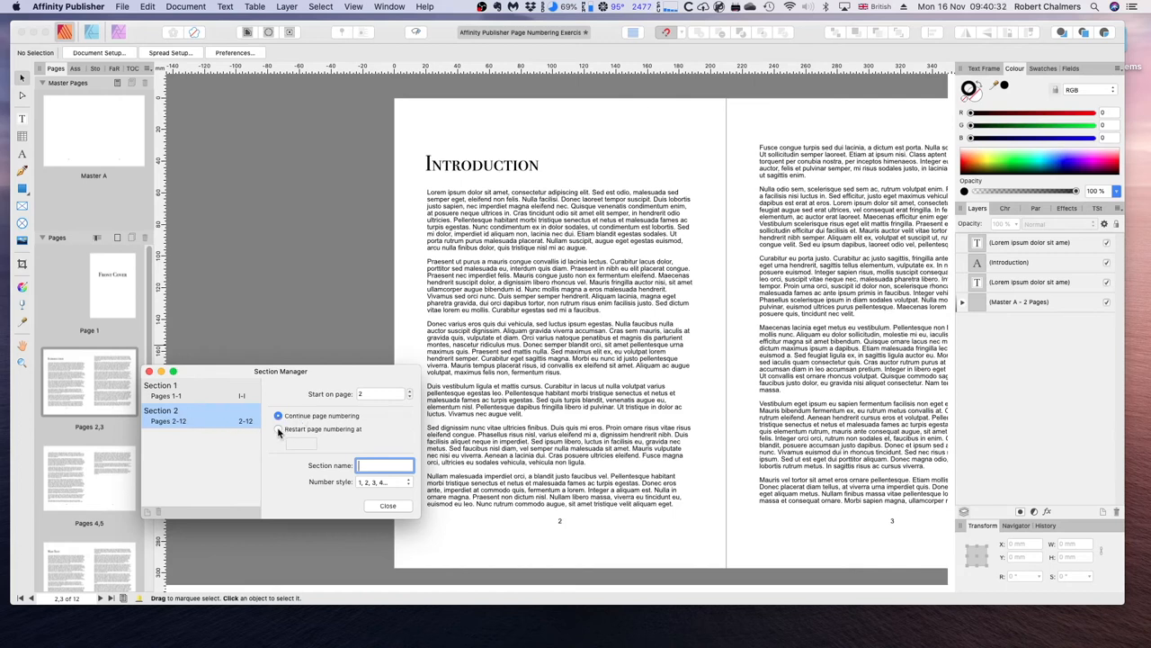
pyautogui.click(278, 429)
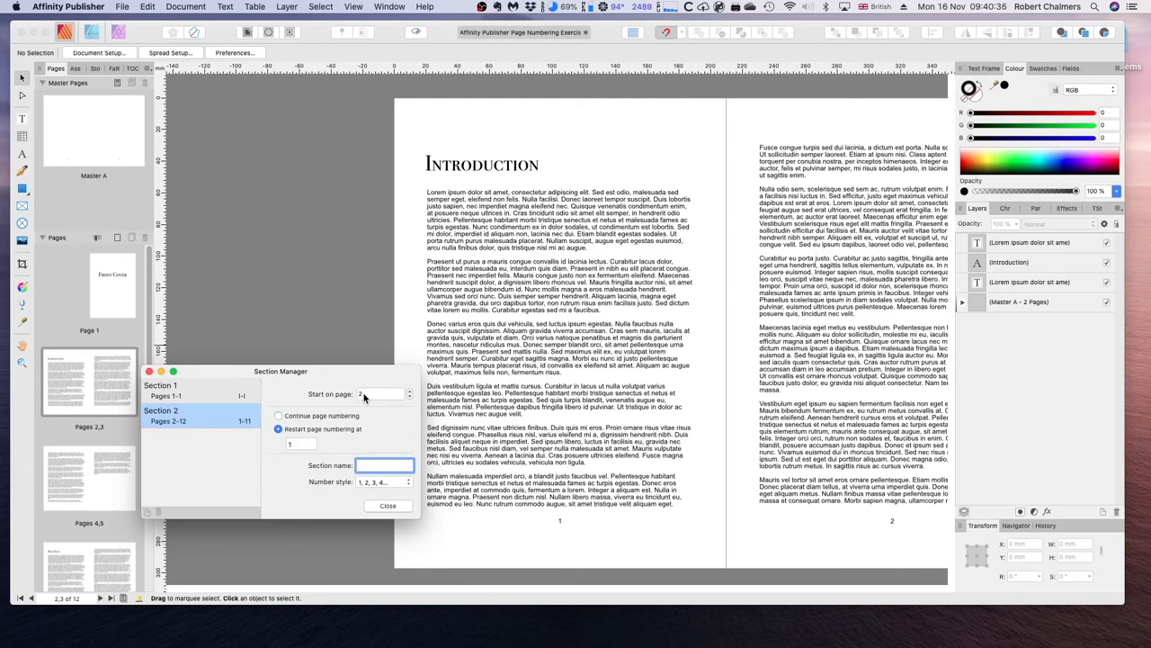
# - Enable Restart page numbering at 1 for Section 2
pyautogui.click(409, 391)
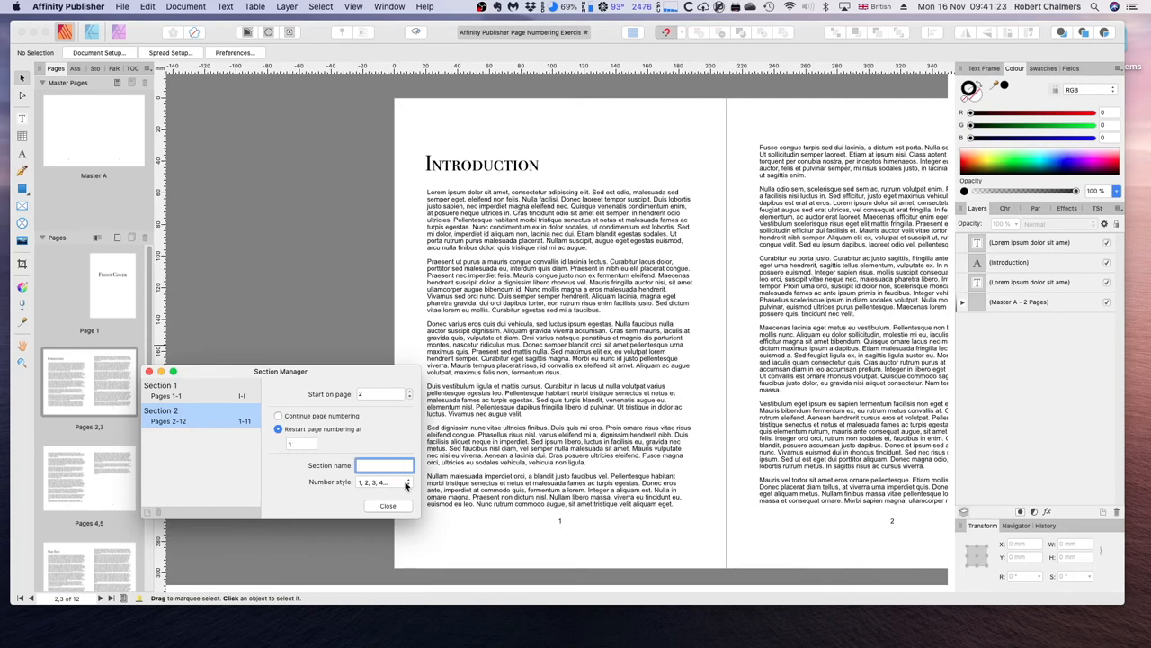
# - Set Section 2's number style to lowercase Roman numerals (i, ii, iii, iv…)
pyautogui.click(382, 482)
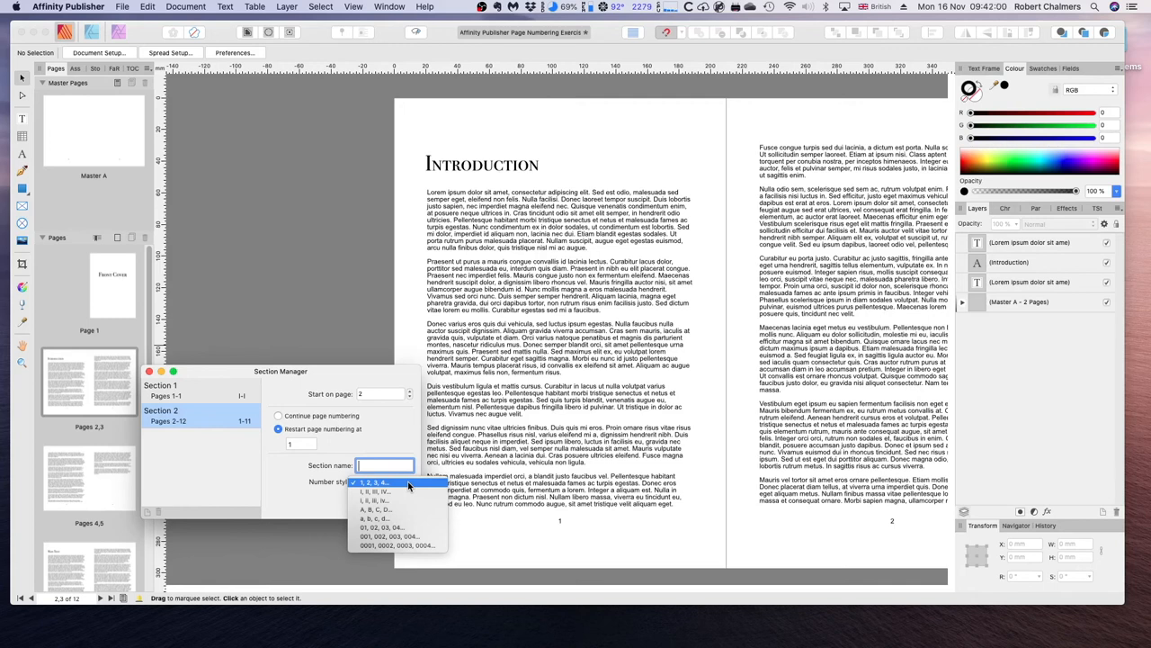
pyautogui.click(375, 483)
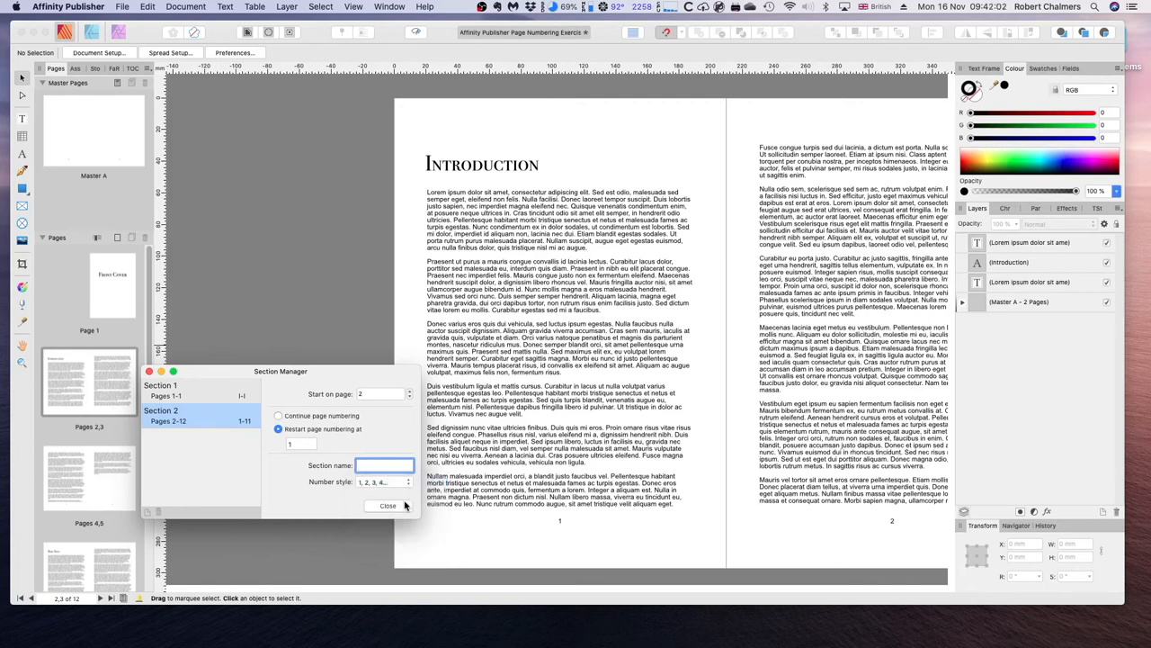
pyautogui.click(385, 482)
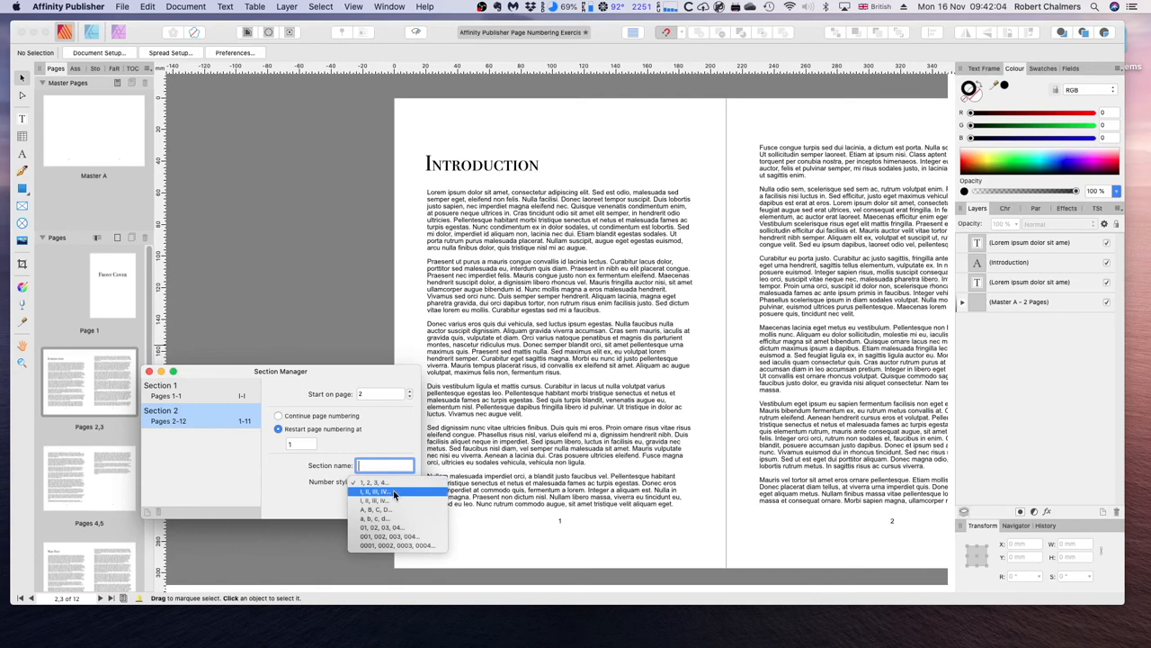
pyautogui.click(374, 492)
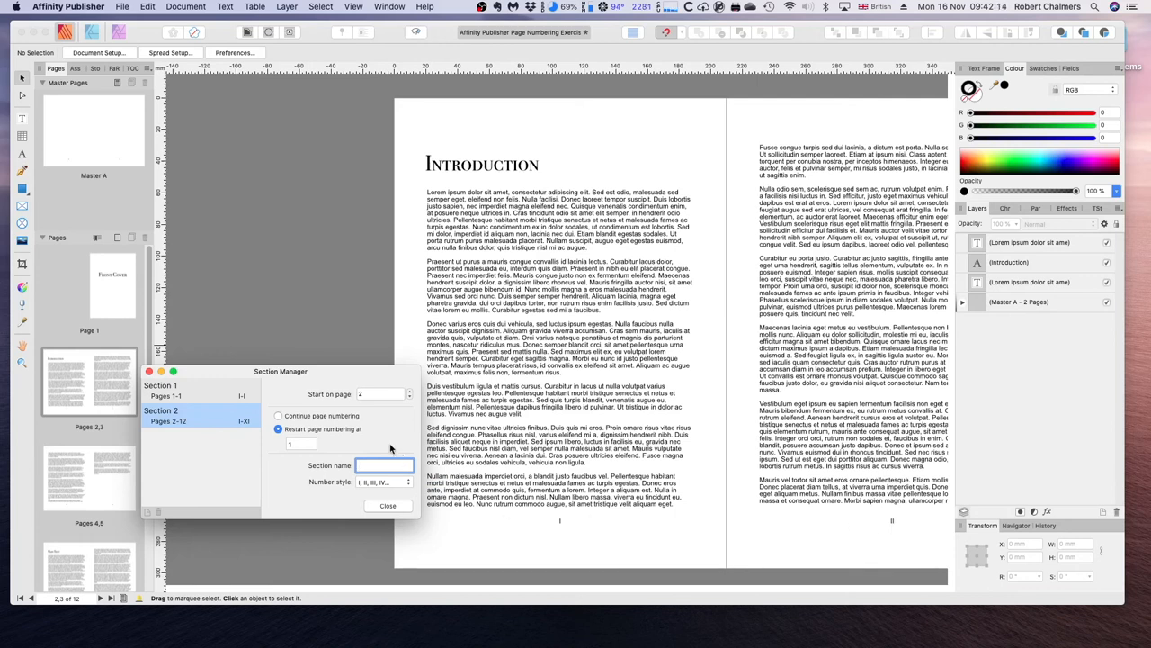
pyautogui.moveTo(365, 444)
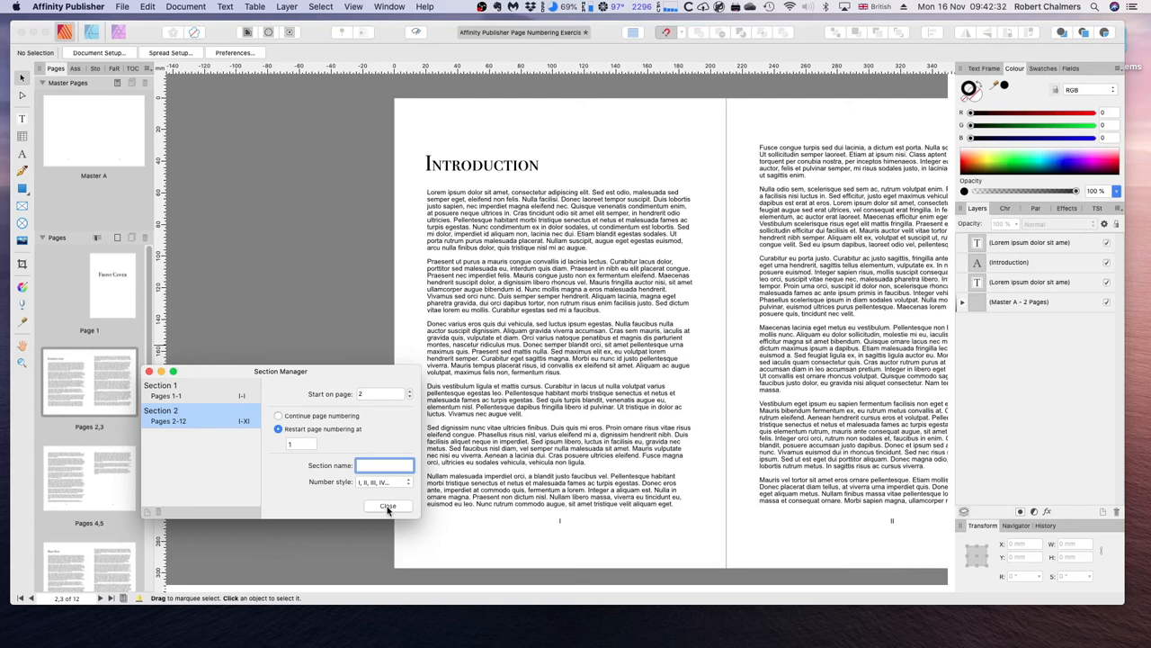
# - Close Section Manager
pyautogui.click(388, 506)
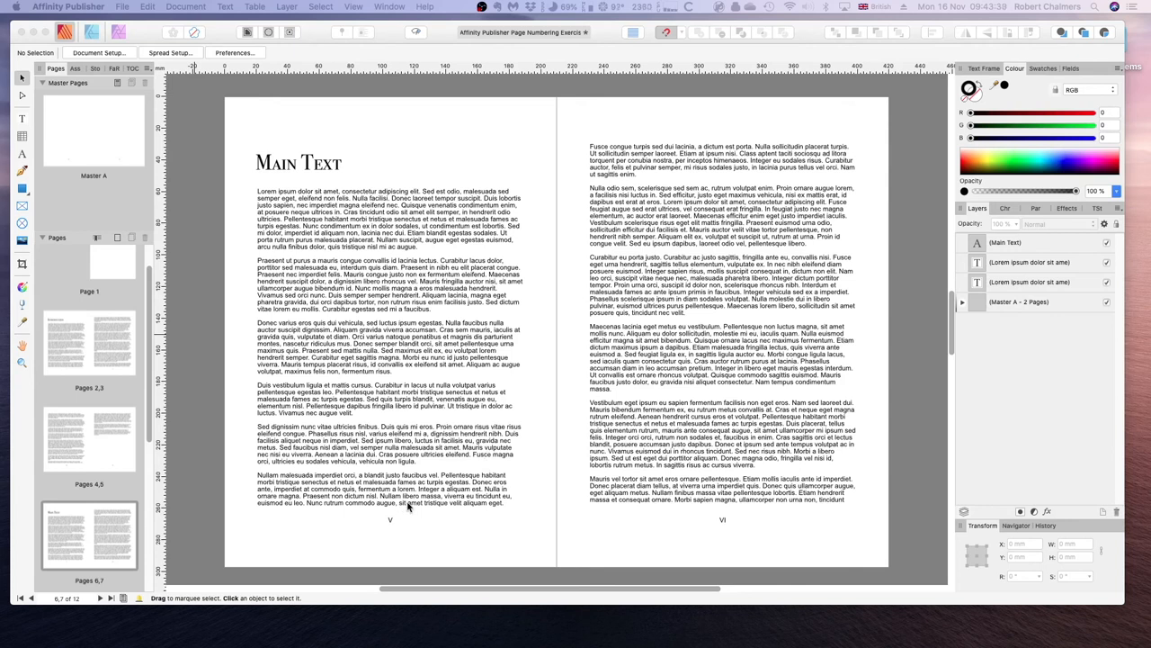
pyautogui.moveTo(398, 493)
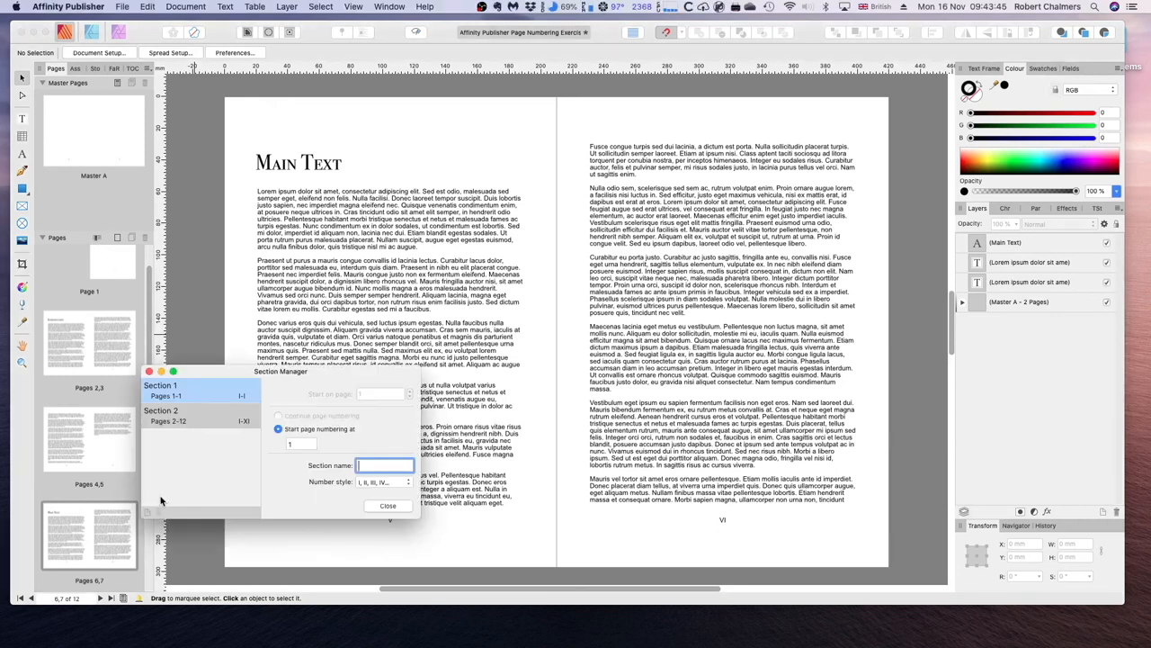
pyautogui.moveTo(148, 513)
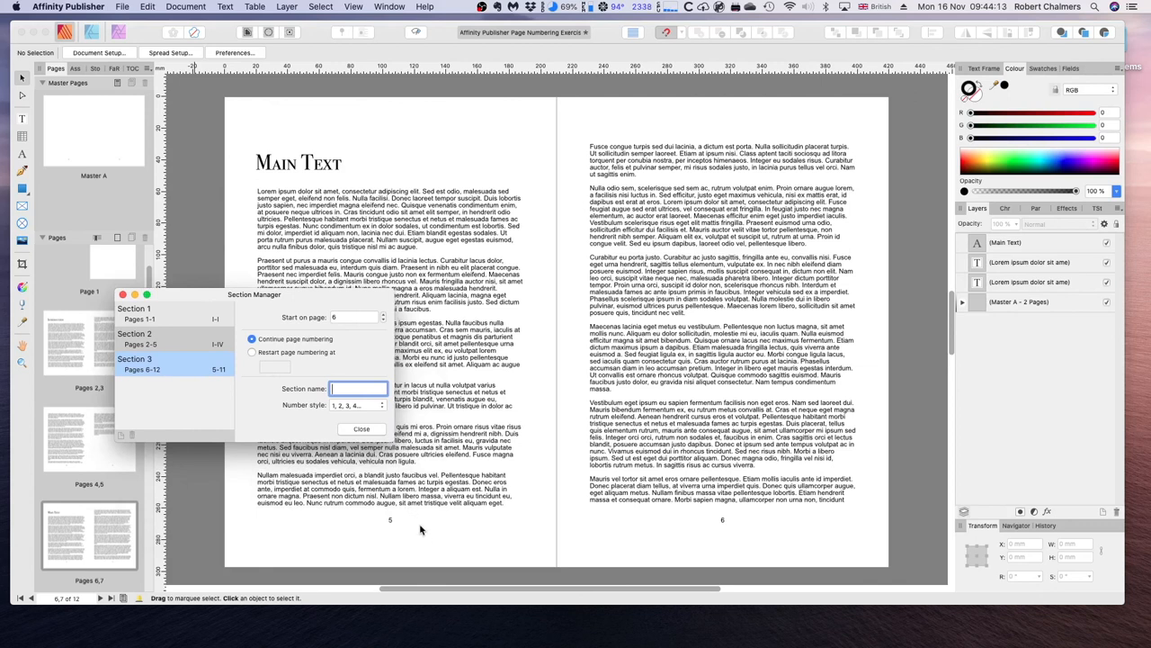
# - Restart the new Main Text section's numbering at 1 in Arabic numerals
pyautogui.click(252, 352)
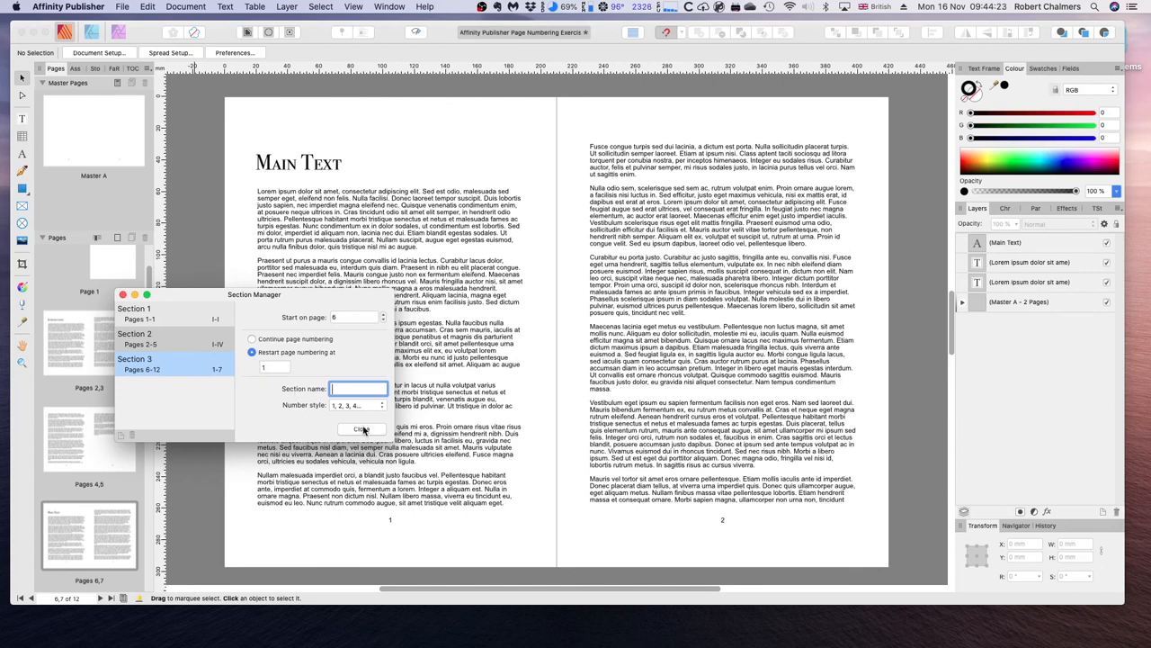
pyautogui.moveTo(151, 376)
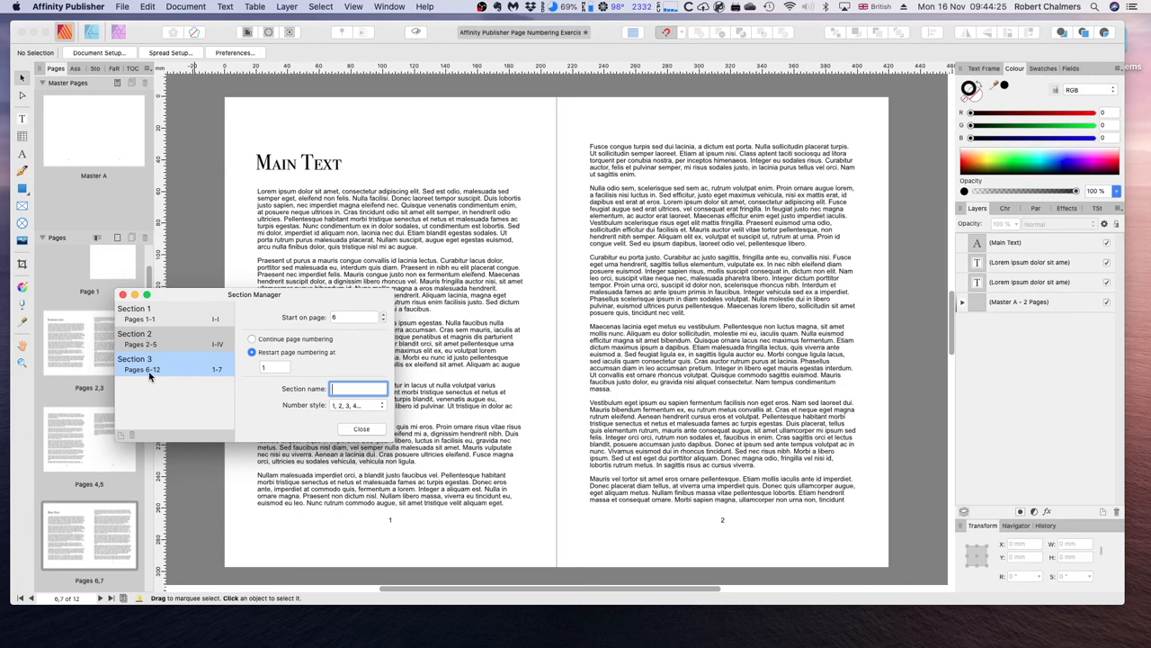